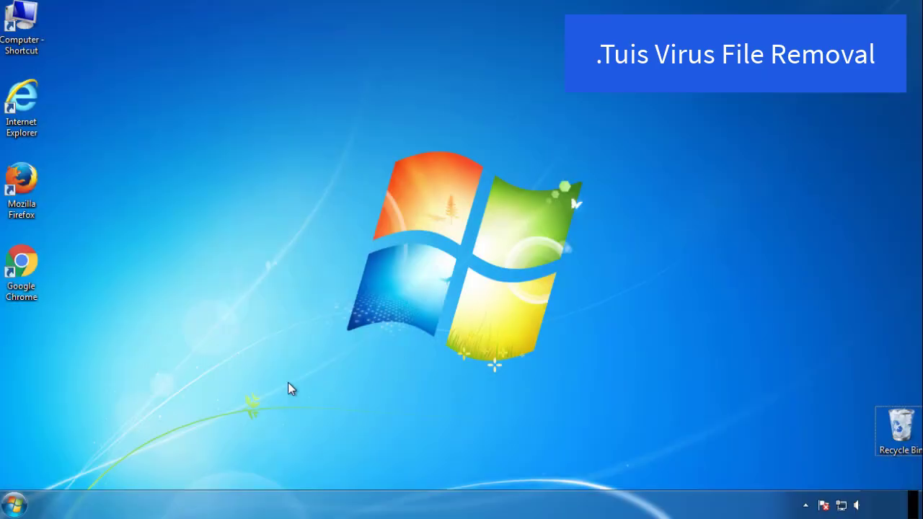
Launch System Configuration by searching msconfig from the Start menu.
left_click(13, 504)
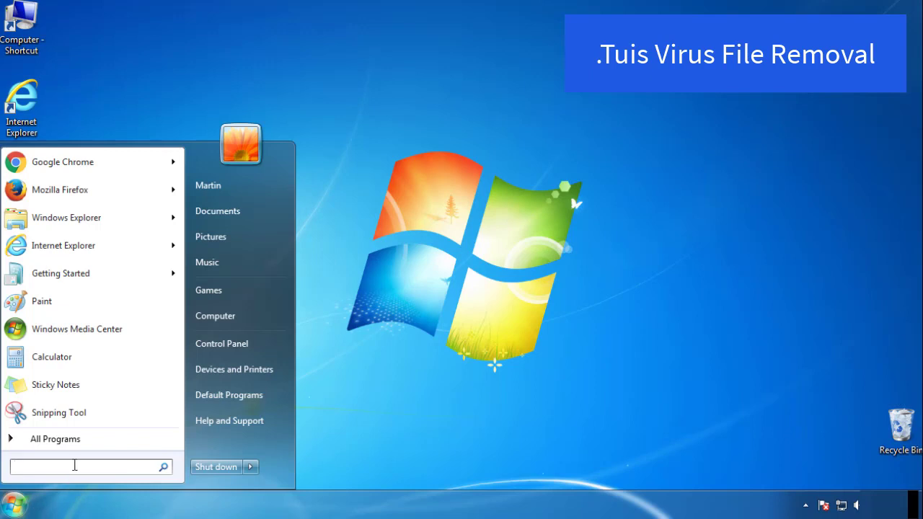
type("mscon")
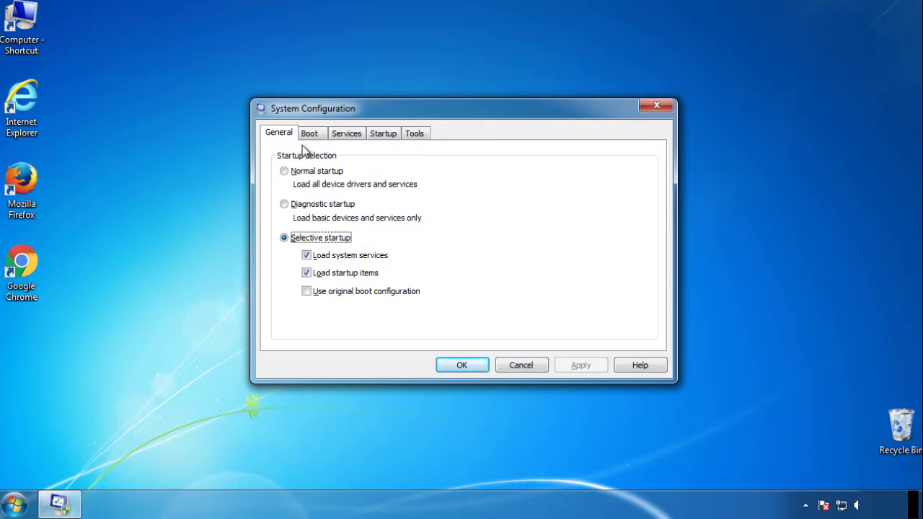
Enable Safe boot (Minimal) on the Boot tab and restart into Safe Mode.
left_click(309, 133)
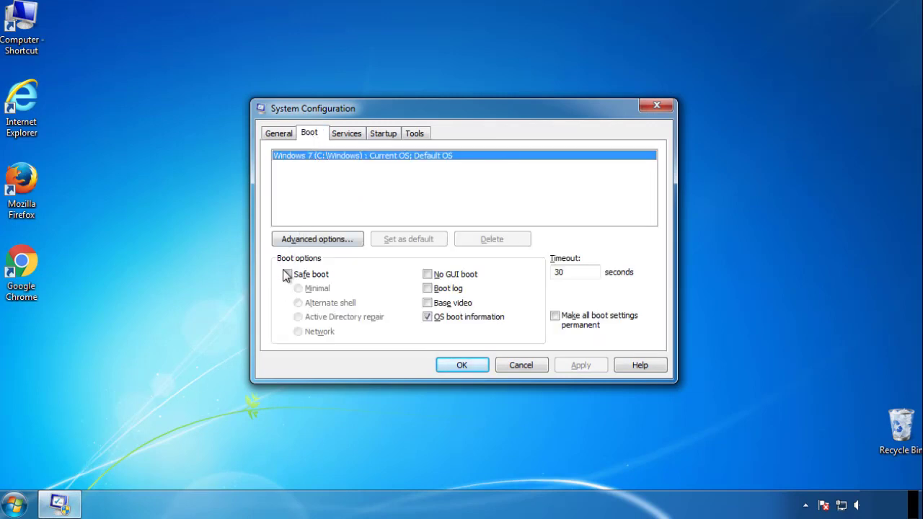
left_click(287, 274)
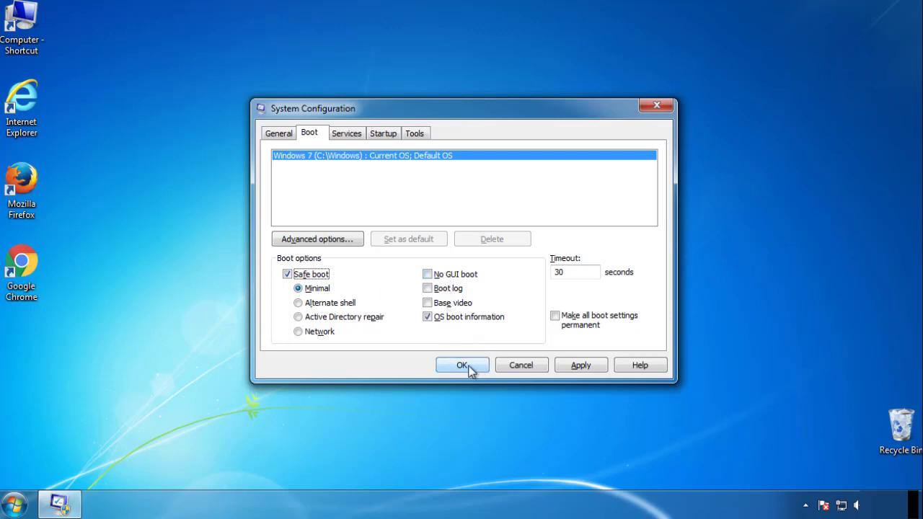
left_click(462, 364)
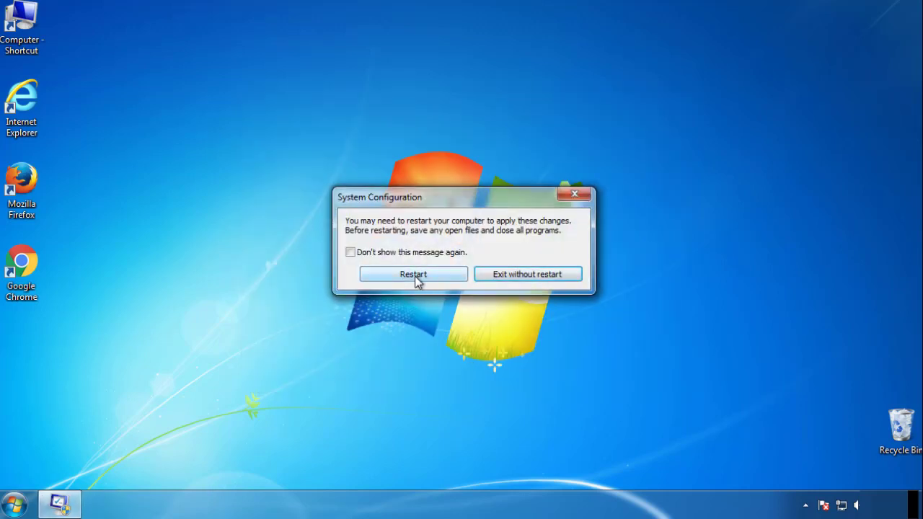
left_click(413, 274)
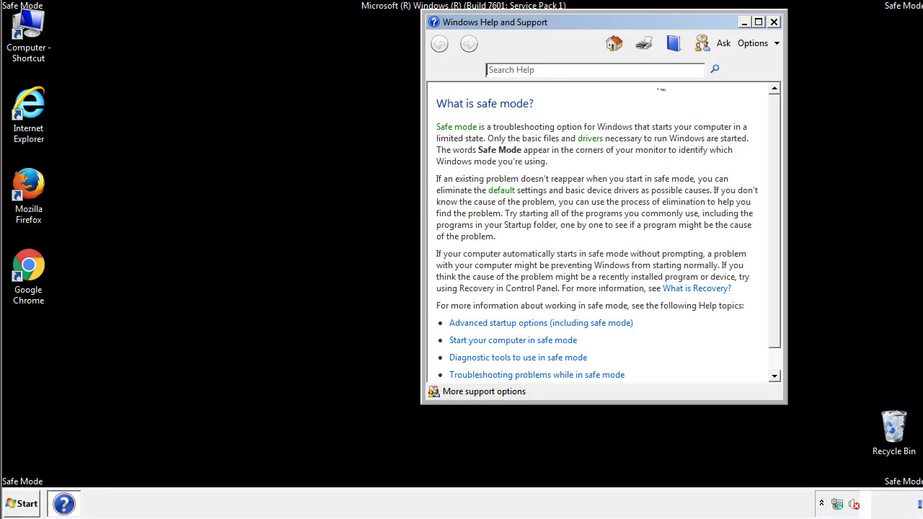
Dismiss Safe Mode help, check Folder Options' View settings in Control Panel, then close it.
left_click(773, 22)
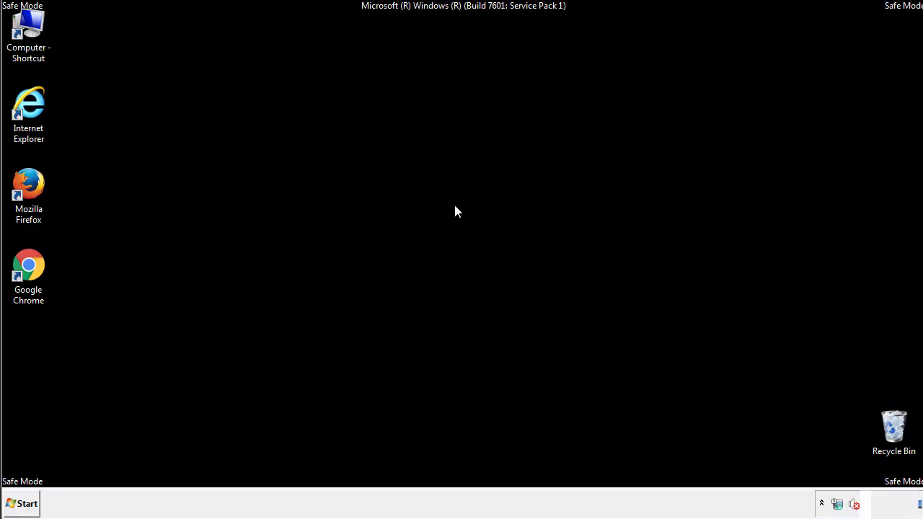
left_click(22, 503)
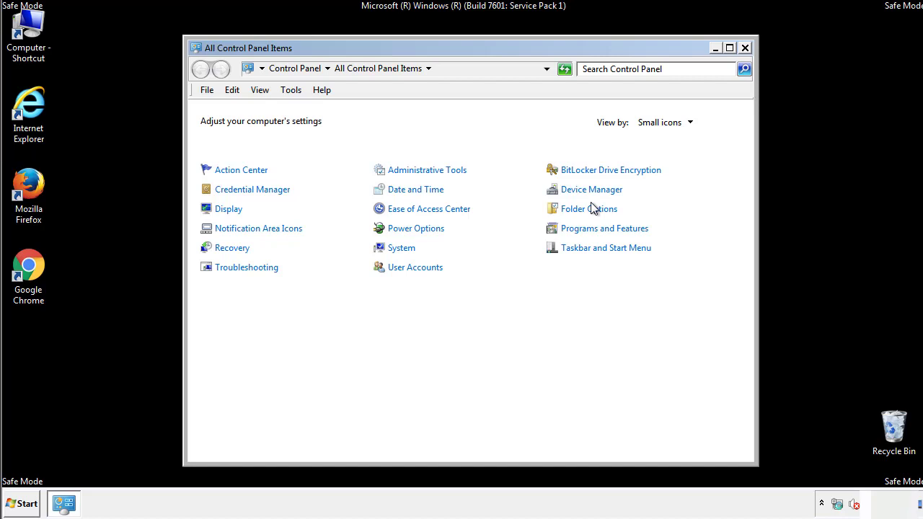
left_click(589, 208)
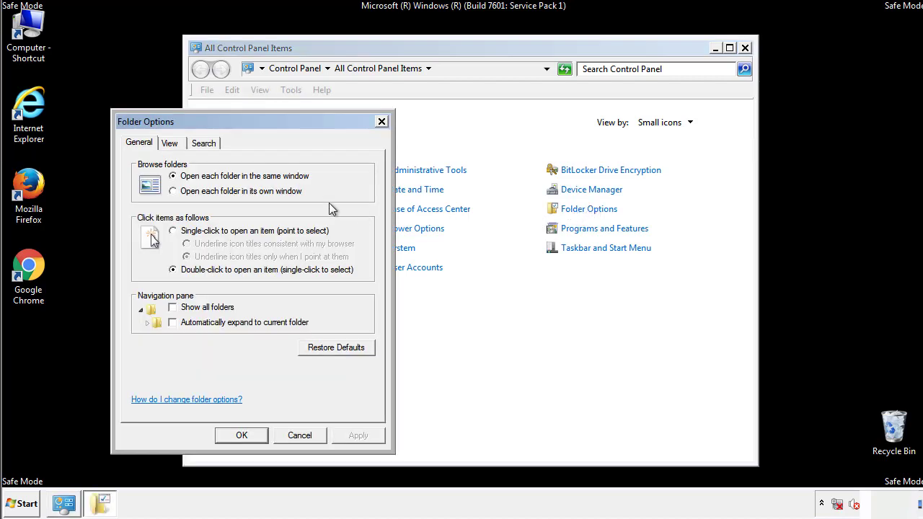
left_click(170, 143)
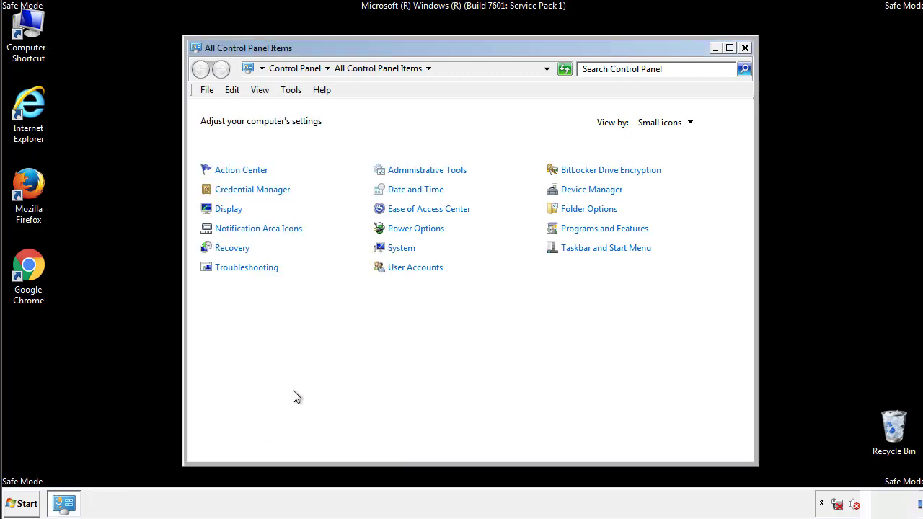
left_click(744, 48)
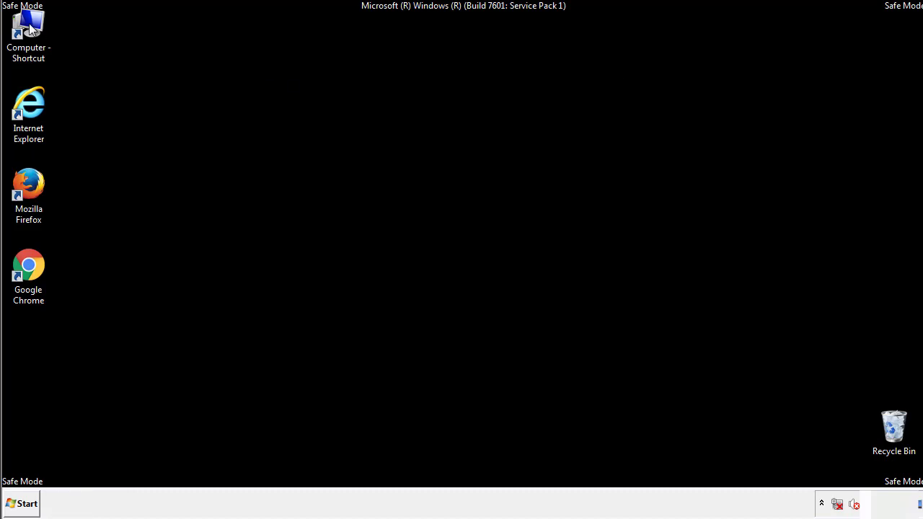
Browse to C:\Windows\System32\drivers\etc and begin opening the hosts file.
double_click(29, 32)
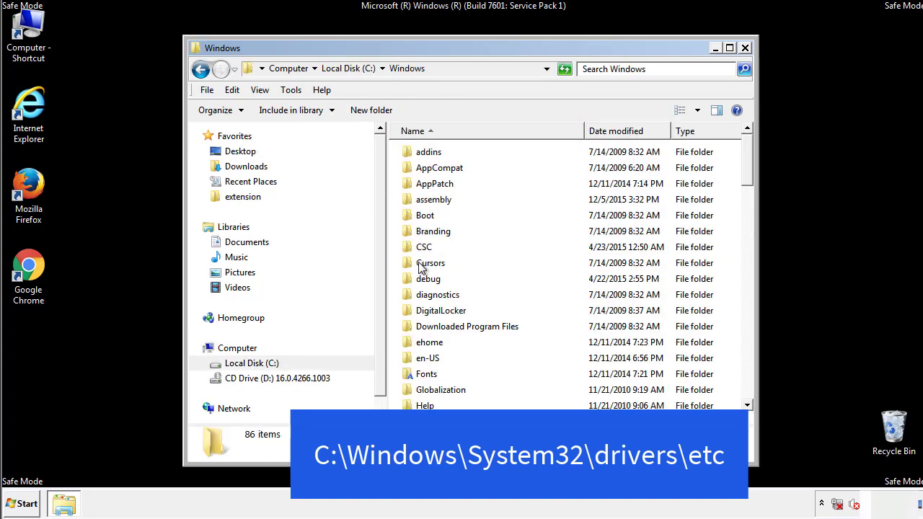
scroll("down", 3)
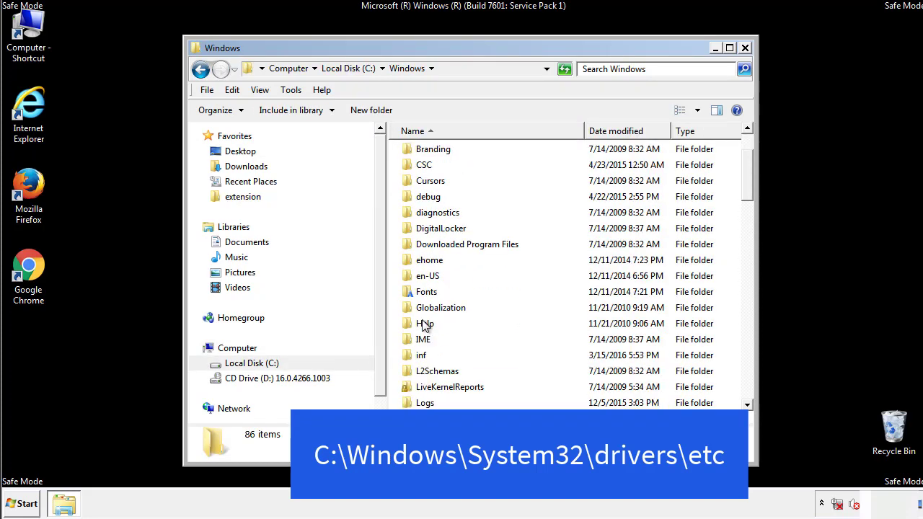
scroll("down", 3)
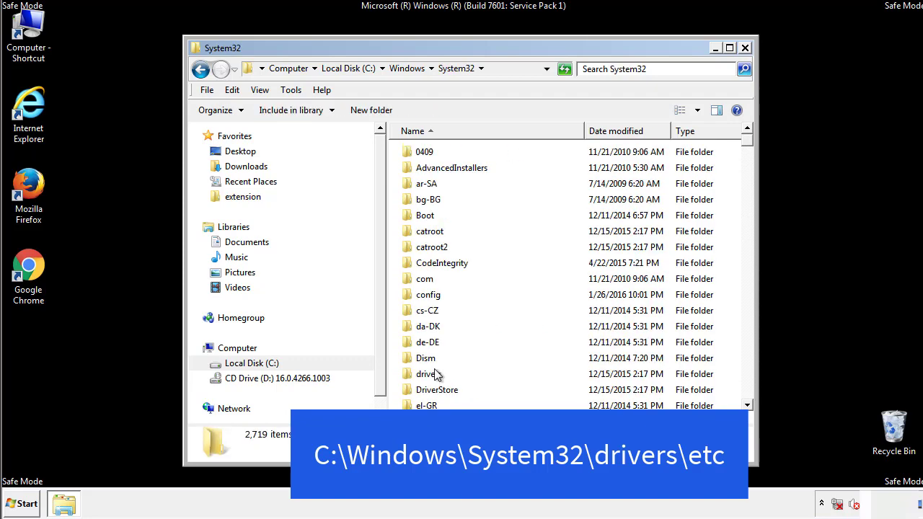
mouse_move(430, 377)
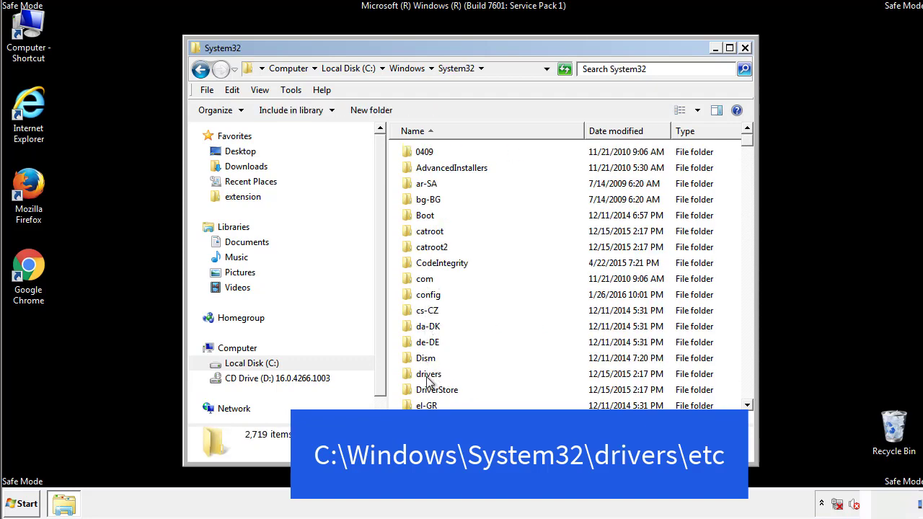
double_click(430, 374)
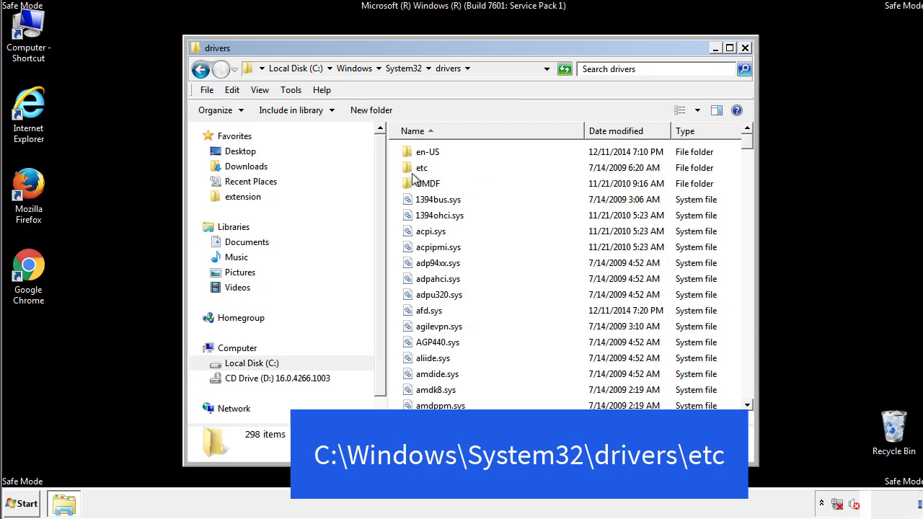
double_click(421, 168)
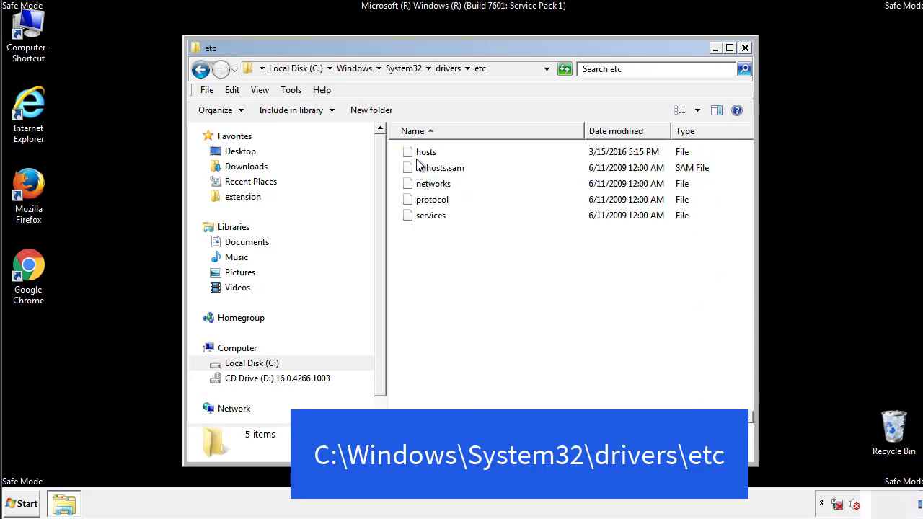
double_click(425, 151)
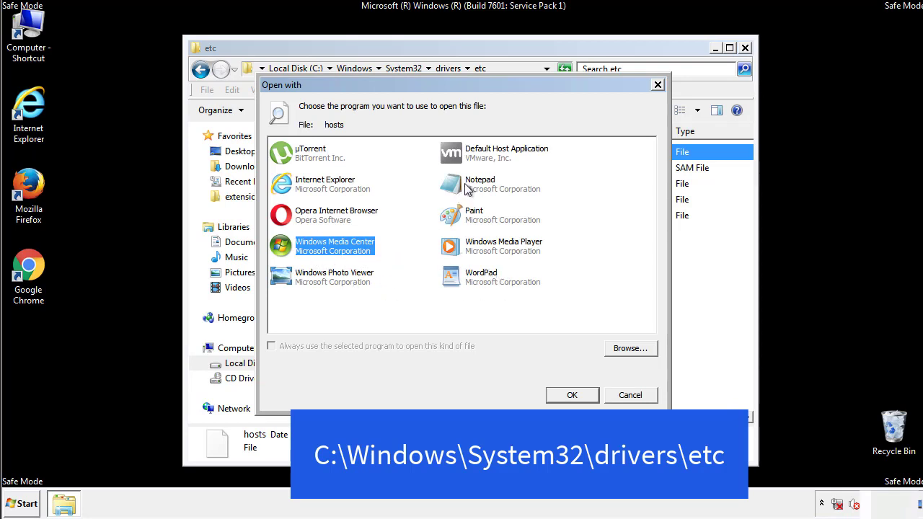
Delete the four suspicious entries below localhost in hosts via Notepad, saving on close.
left_click(571, 395)
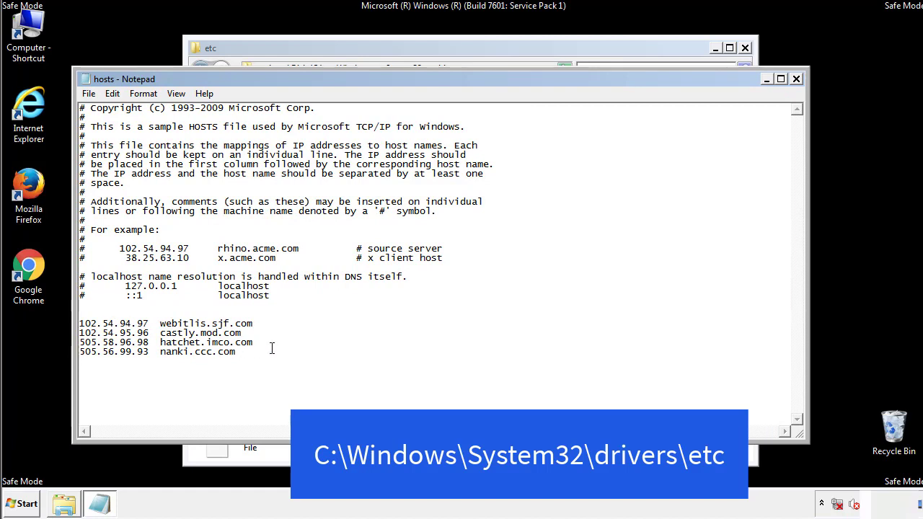
left_click_drag(81, 323, 233, 352)
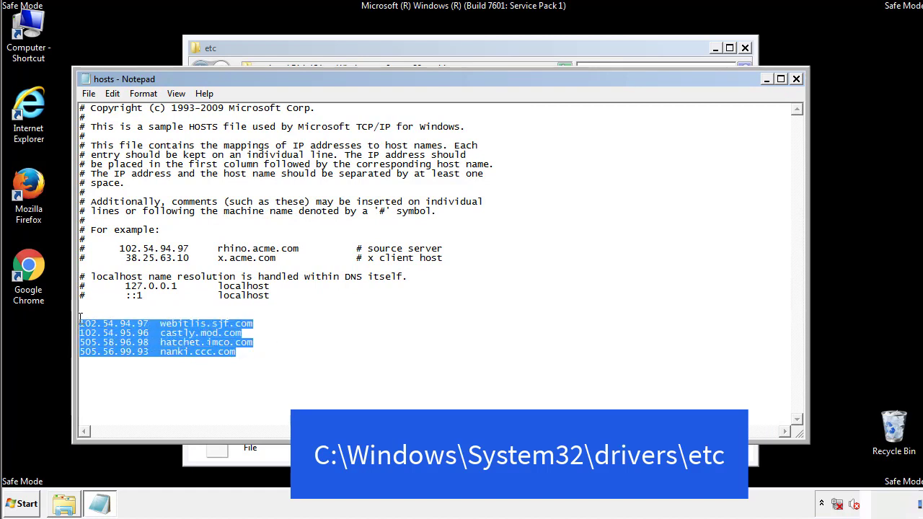
key("Delete")
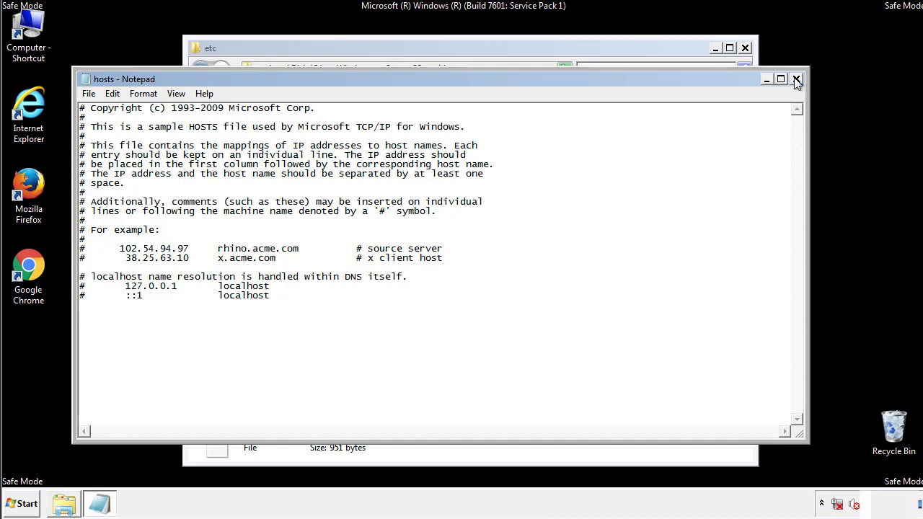
left_click(796, 78)
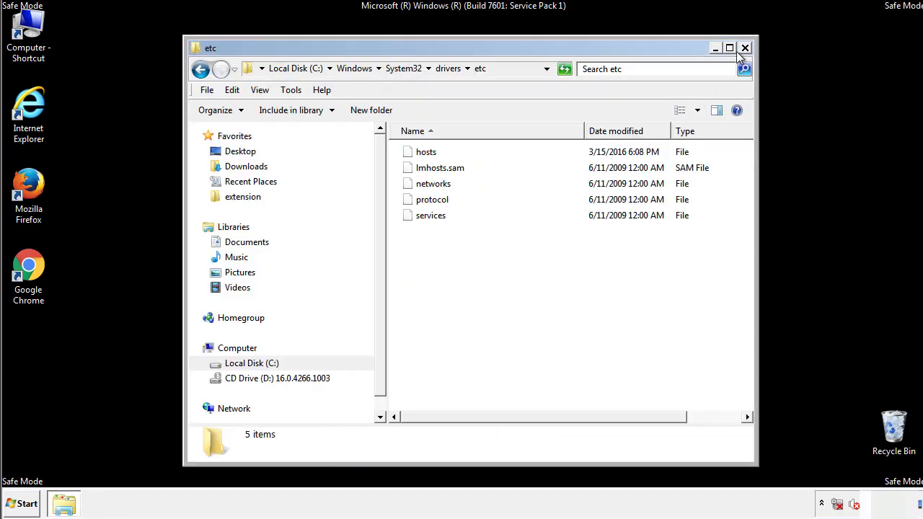
Reach the Startup folder from Start > All Programs.
left_click(744, 48)
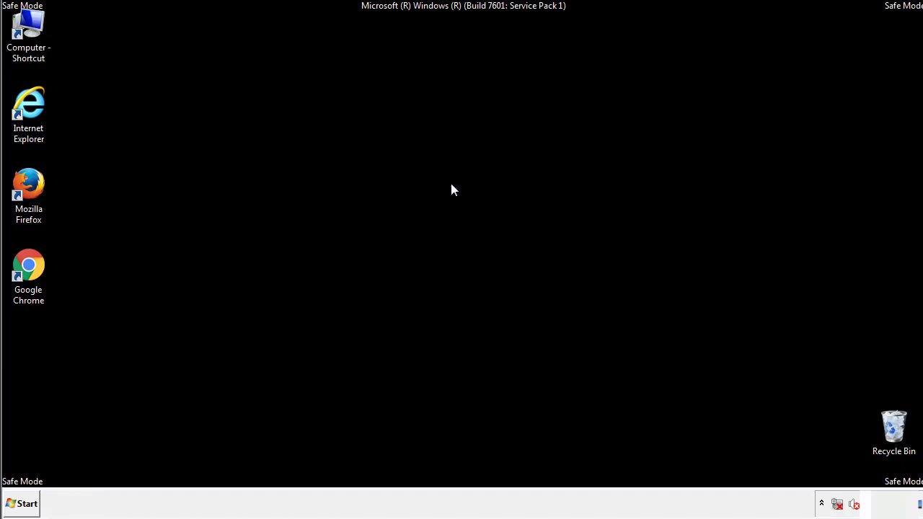
left_click(20, 504)
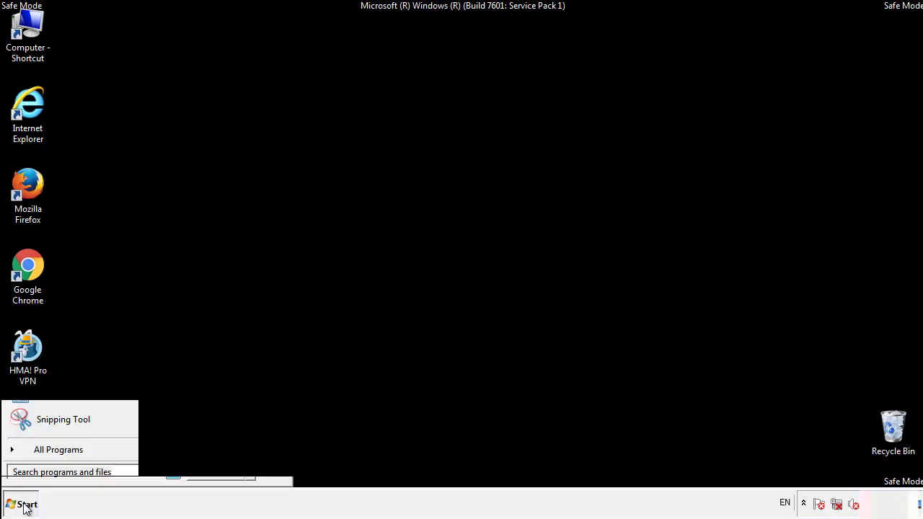
left_click(57, 450)
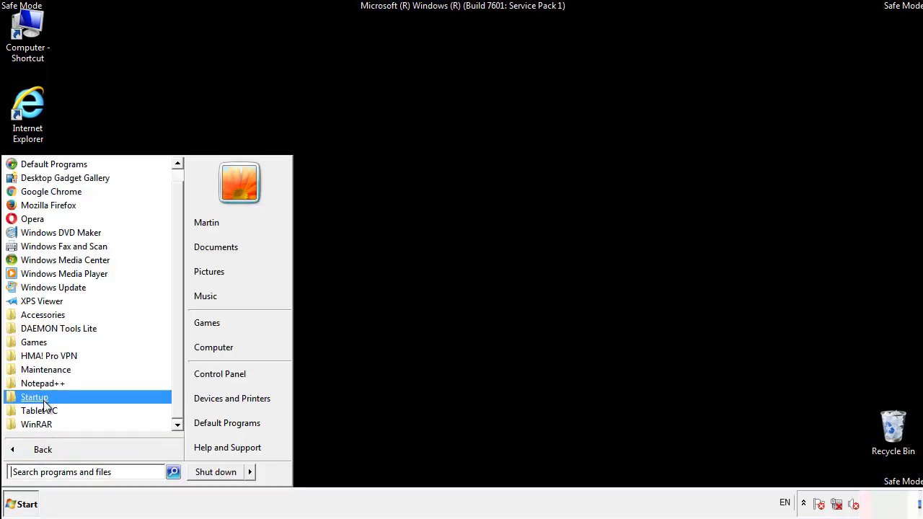
right_click(35, 397)
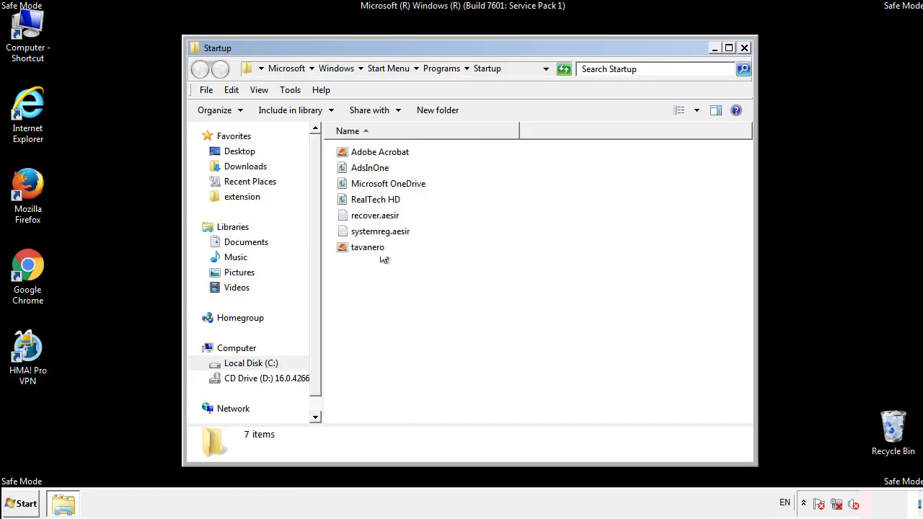
Delete the four suspicious startup files, including AdsInOne, to the Recycle Bin and close the folder.
left_click(370, 168)
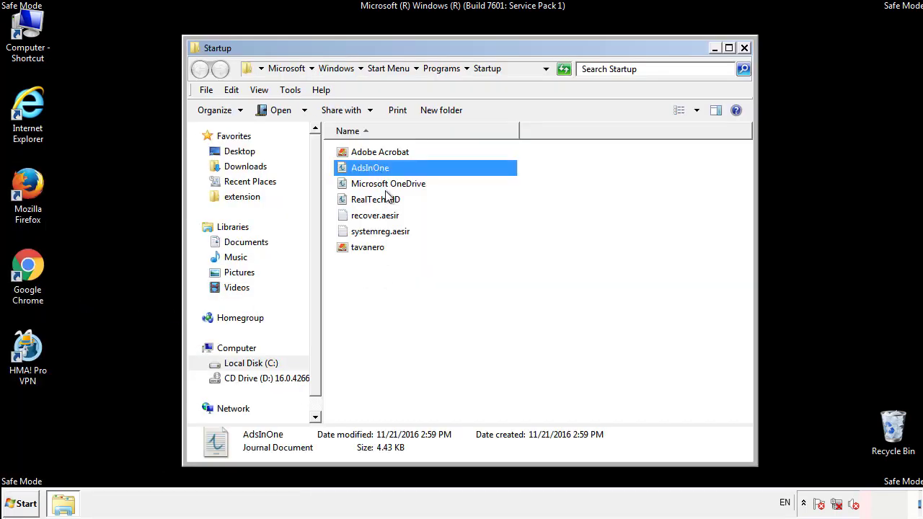
left_click(381, 231)
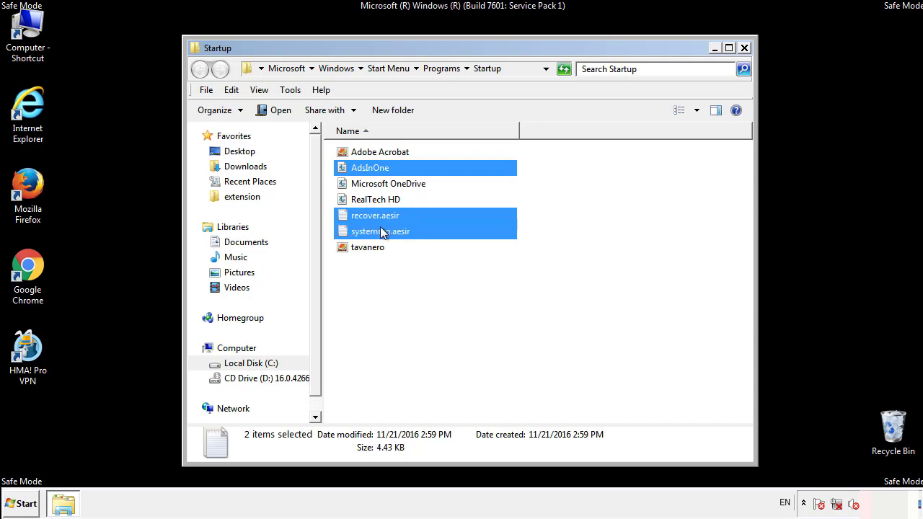
right_click(368, 247)
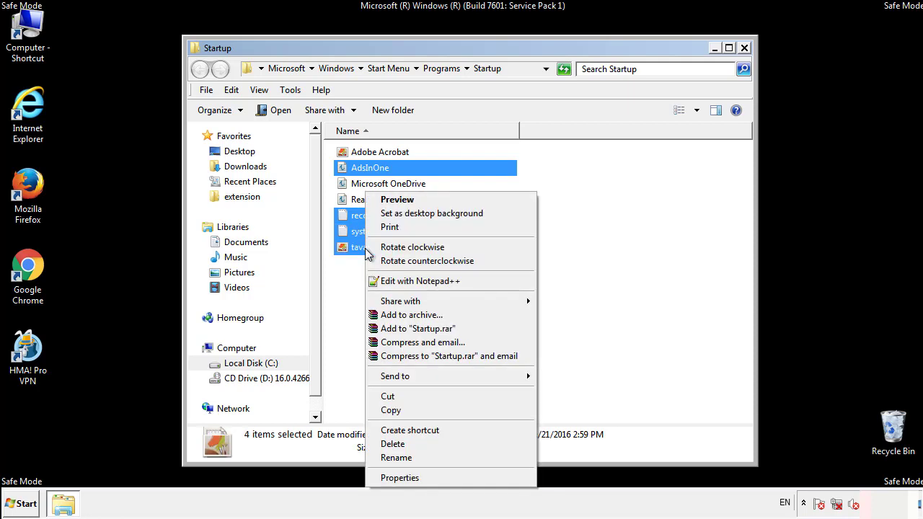
left_click(392, 444)
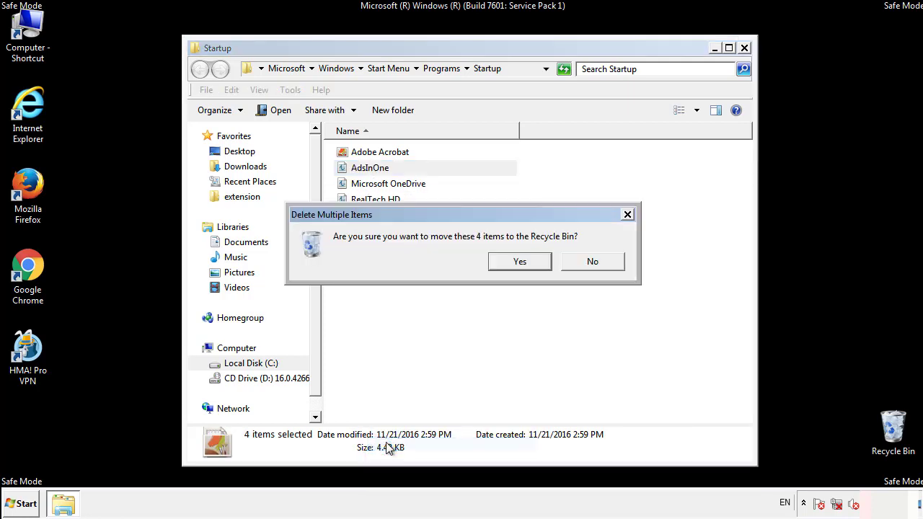
left_click(520, 261)
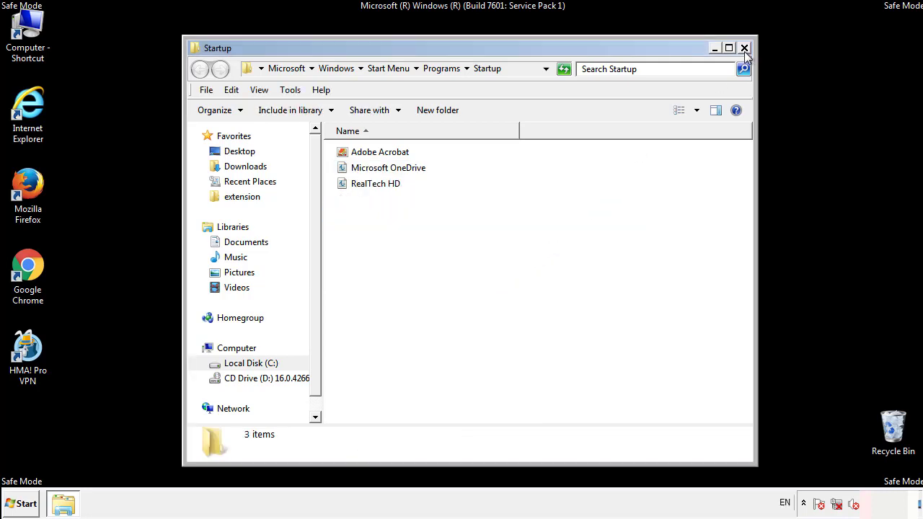
left_click(744, 48)
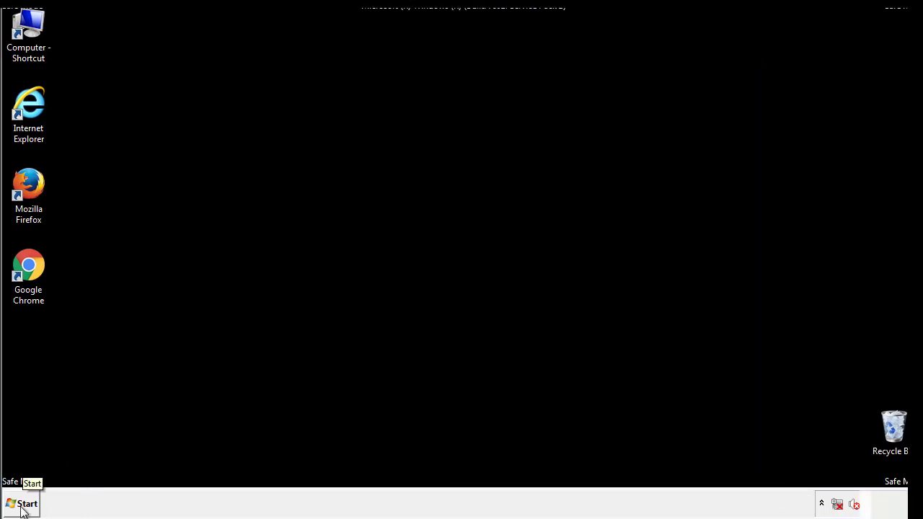
Launch regedit and expand HKLM\SOFTWARE\Microsoft\Windows toward CurrentVersion.
left_click(23, 503)
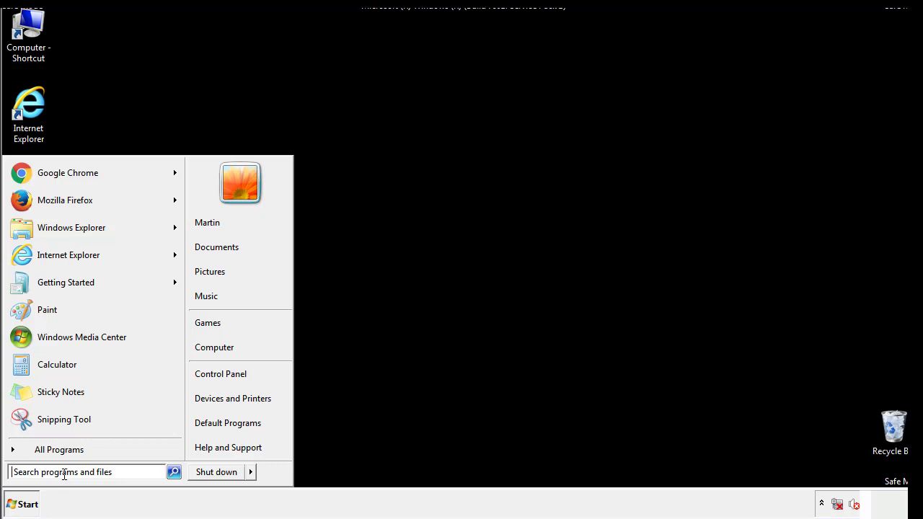
type("reged")
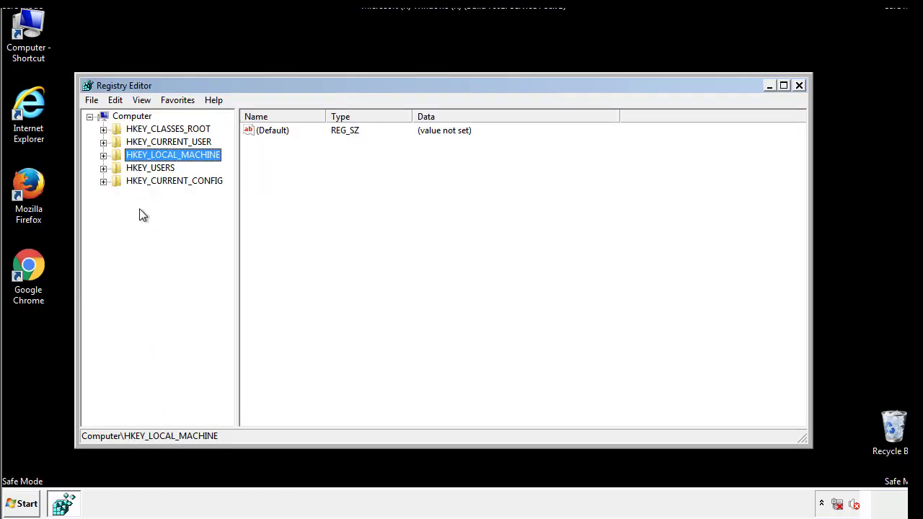
left_click(104, 156)
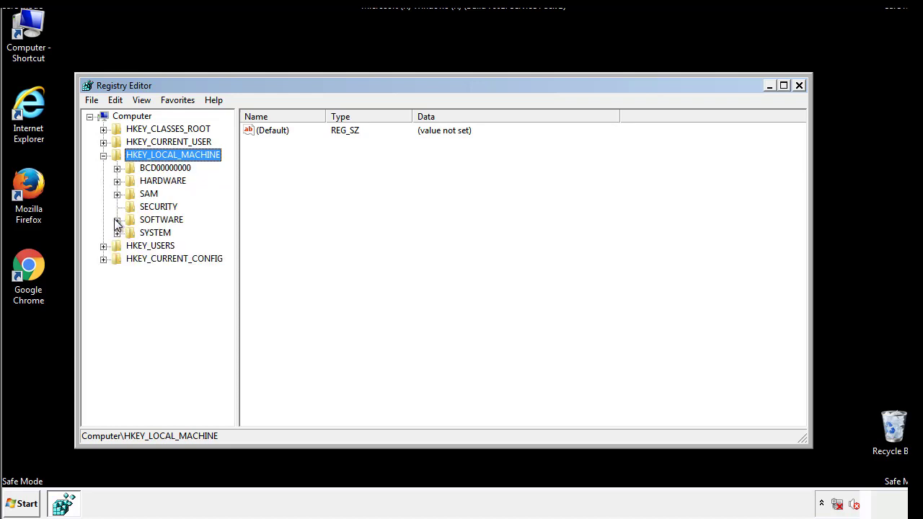
left_click(117, 219)
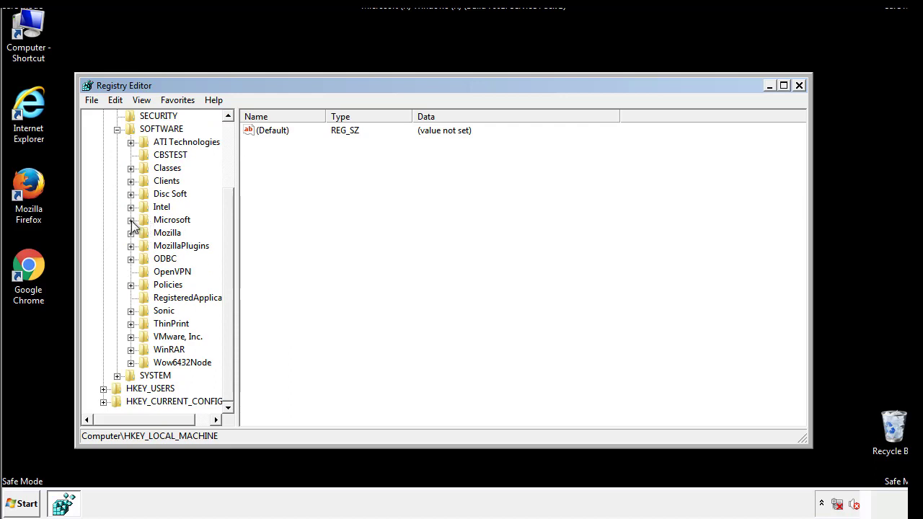
left_click(129, 219)
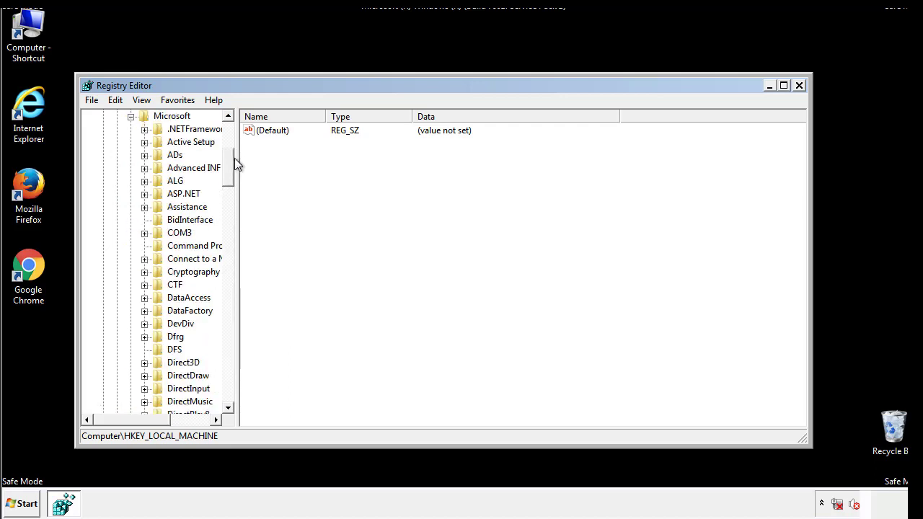
scroll("down", 3)
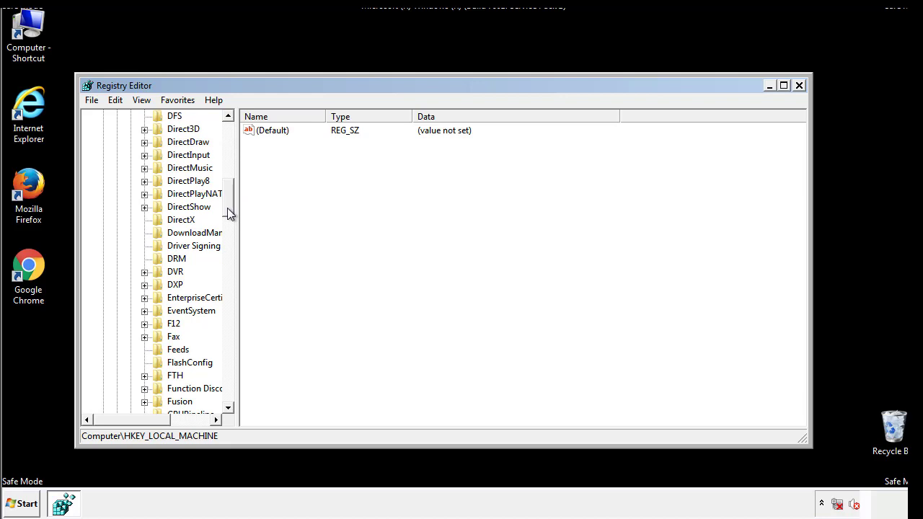
scroll("down", 3)
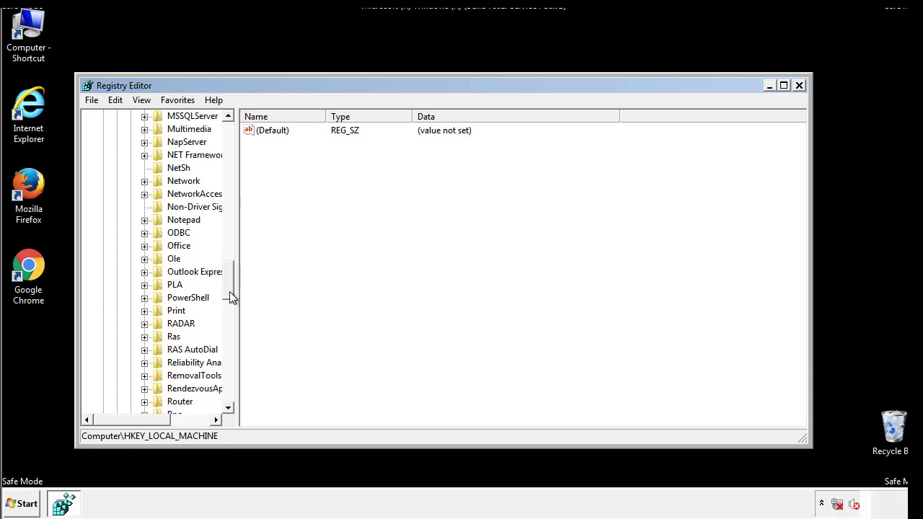
scroll("down", 3)
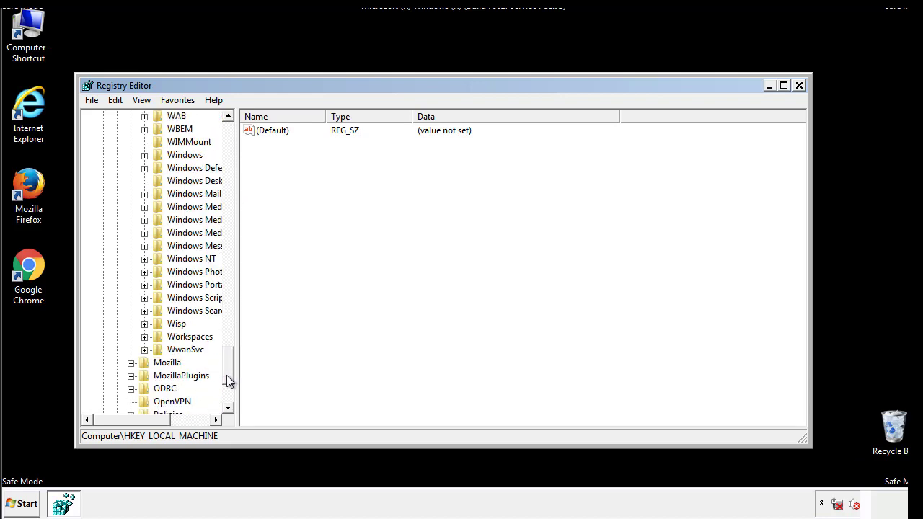
left_click(144, 220)
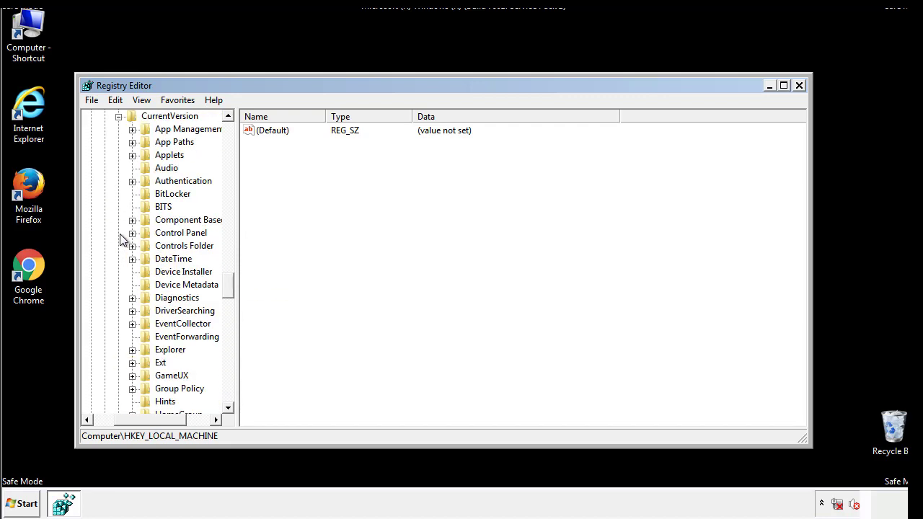
Permanently delete the tappi.loc value from the machine-wide Run key, leaving VMware User Process.
scroll("down", 3)
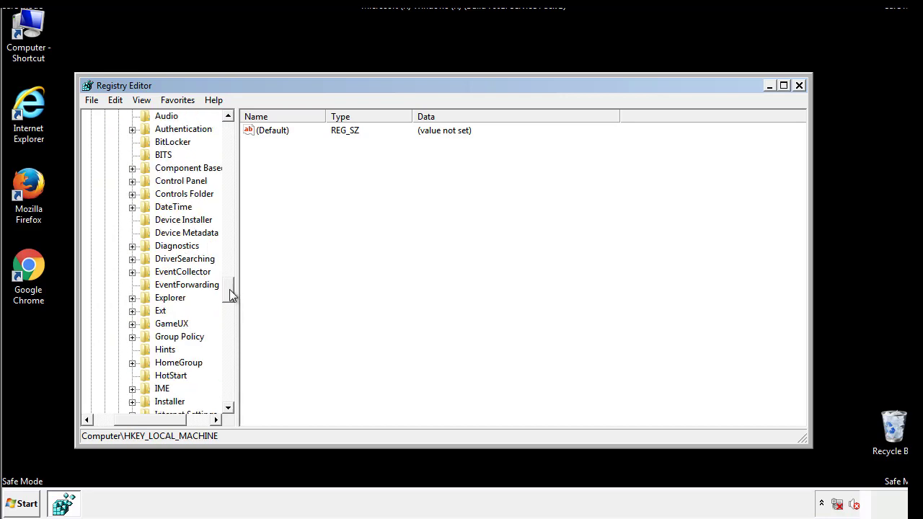
scroll("down", 3)
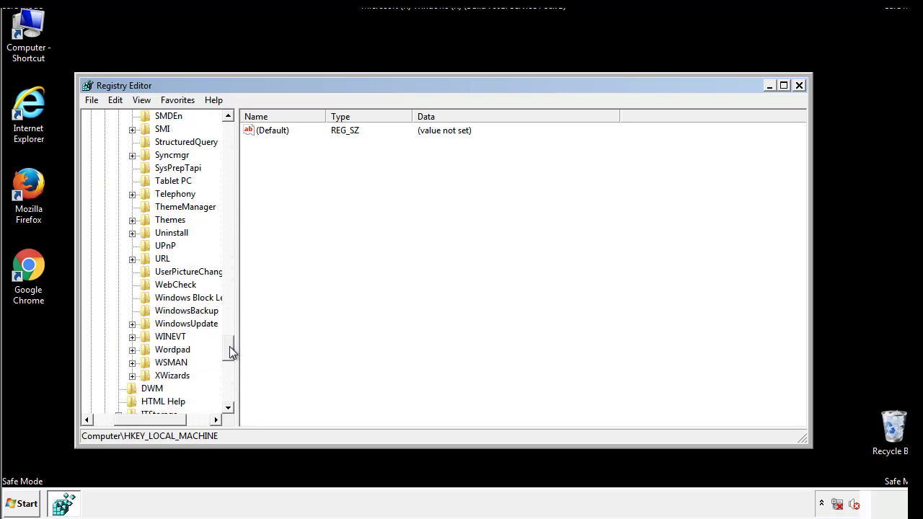
scroll("up", 3)
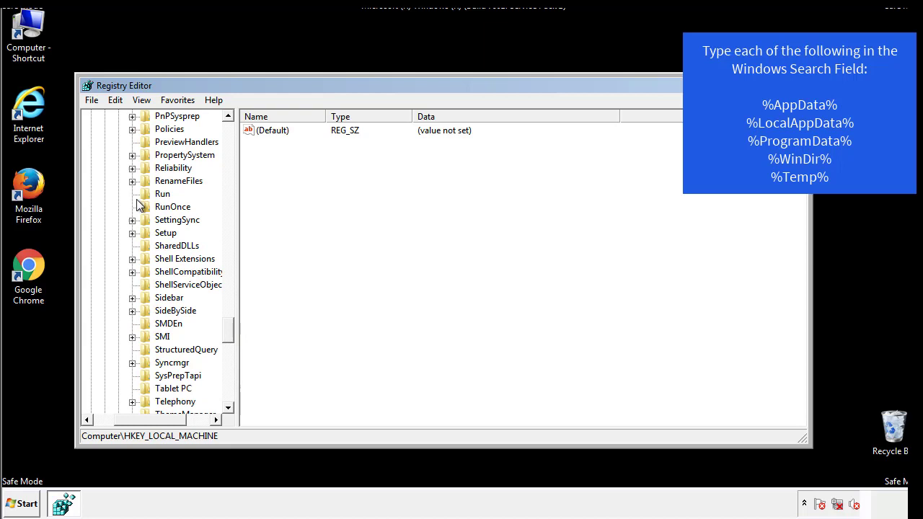
left_click(161, 194)
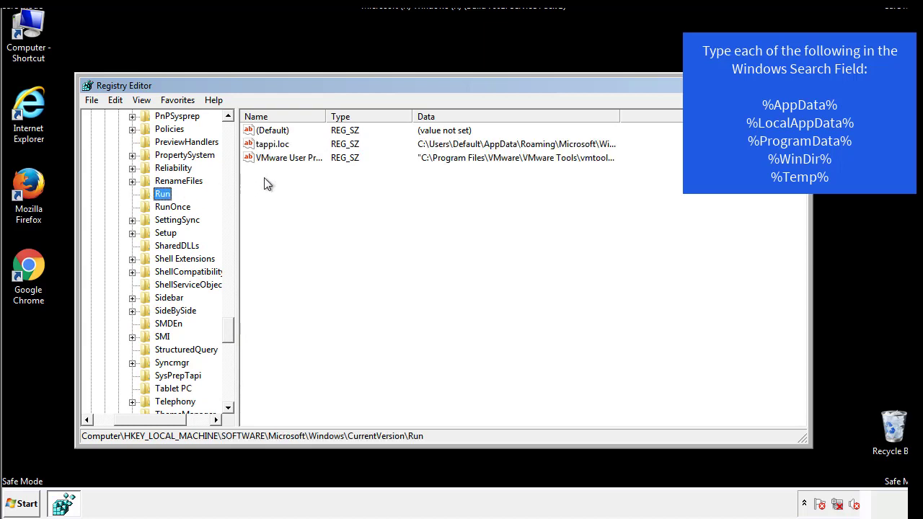
mouse_move(594, 157)
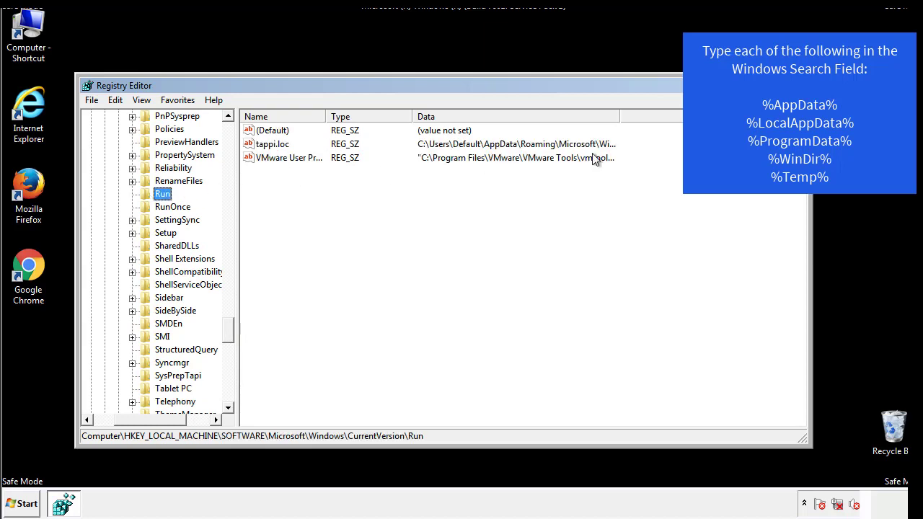
left_click(271, 144)
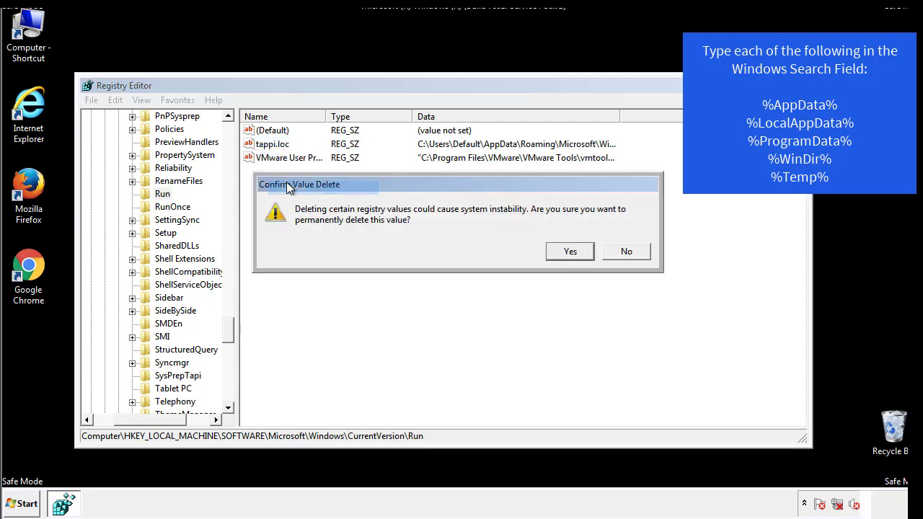
left_click(568, 250)
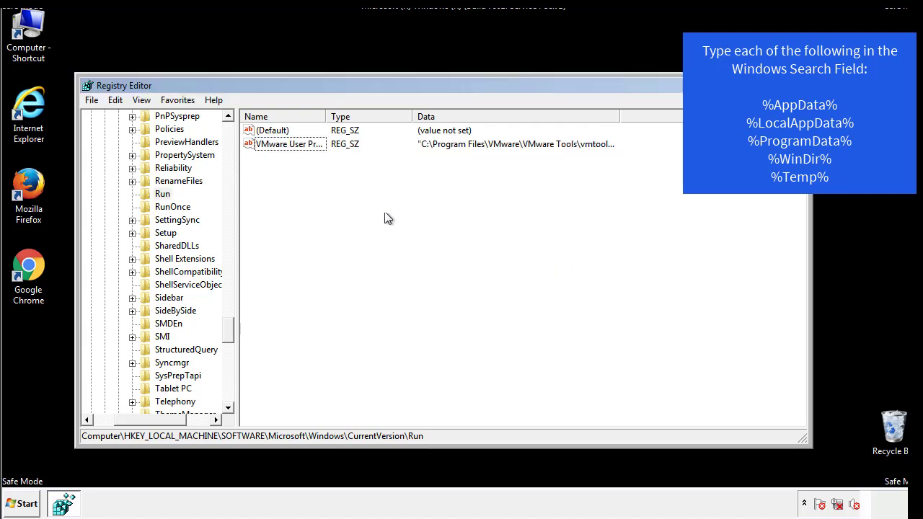
scroll("down", 3)
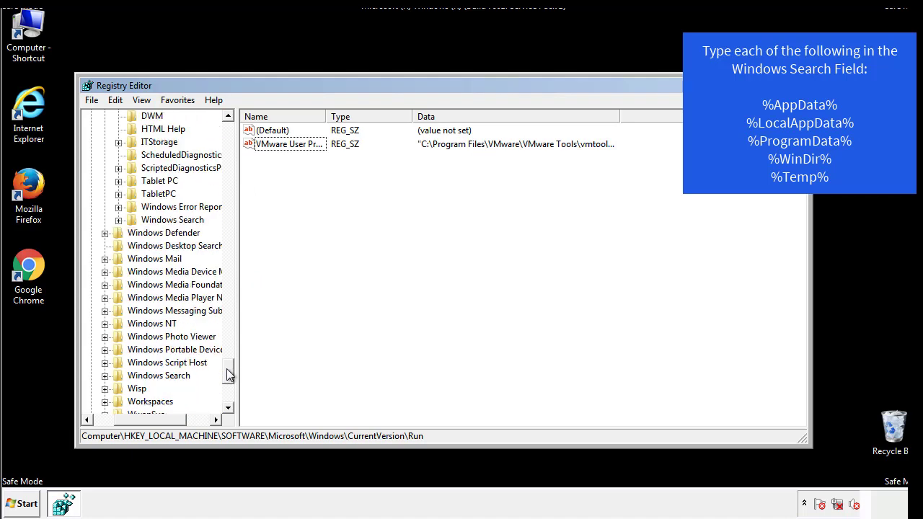
scroll("down", 3)
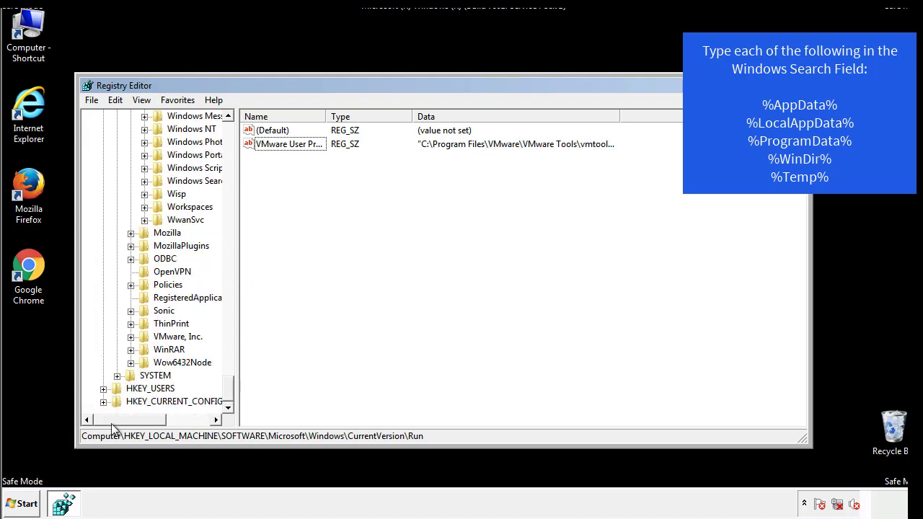
scroll("up", 3)
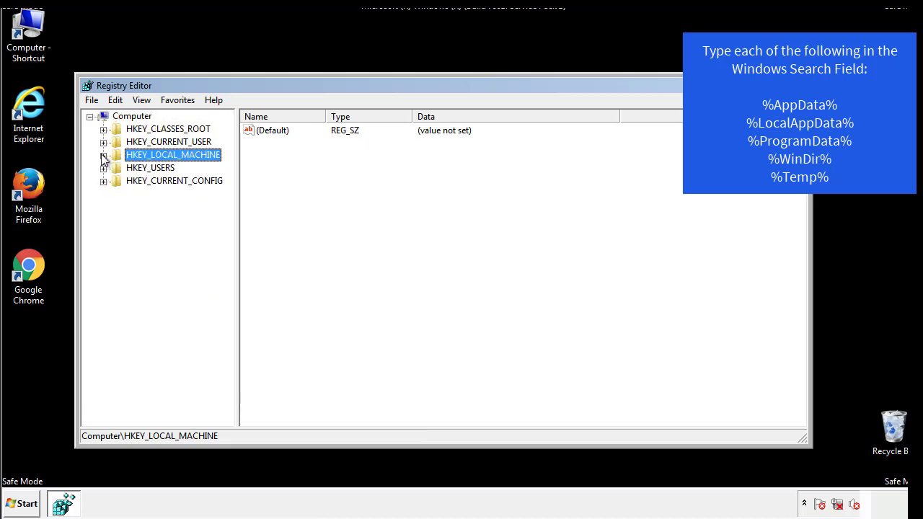
Inspect HKCU's Run key holding the DAEMON Tools Lite entry, then collapse back to Windows.
left_click(104, 141)
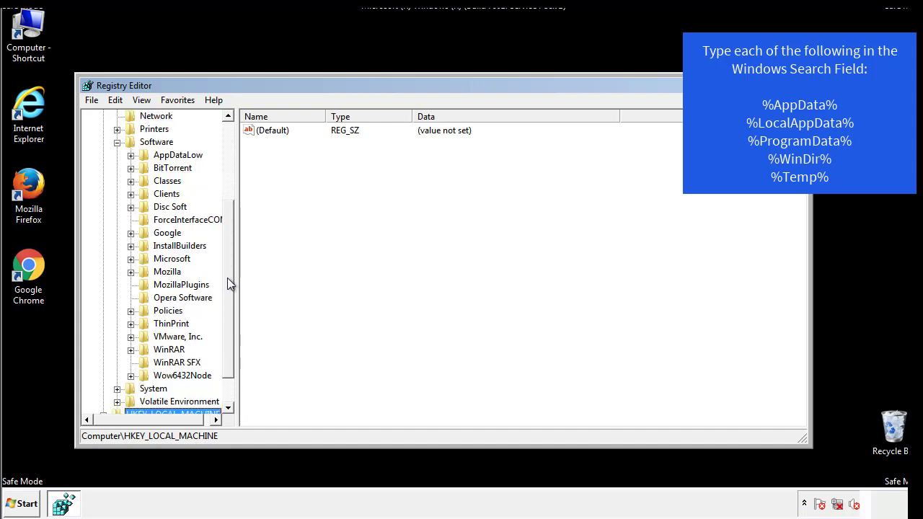
mouse_move(146, 290)
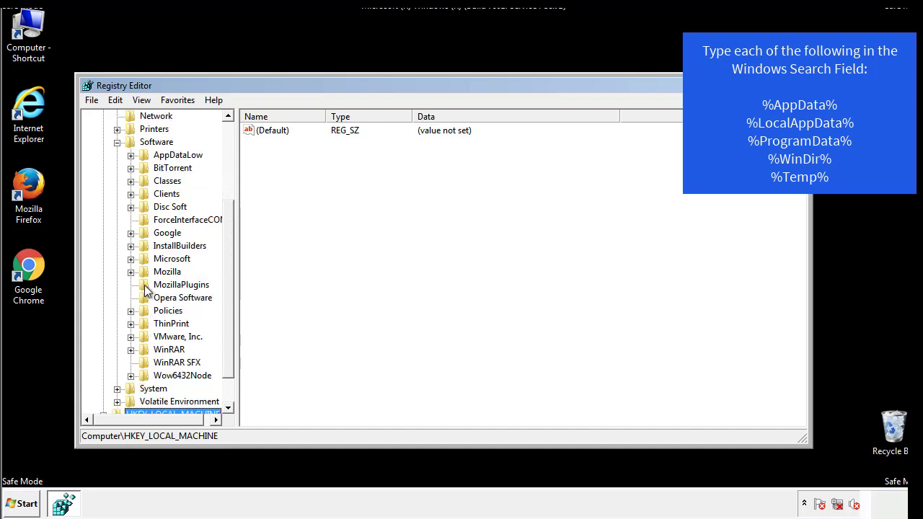
mouse_move(143, 199)
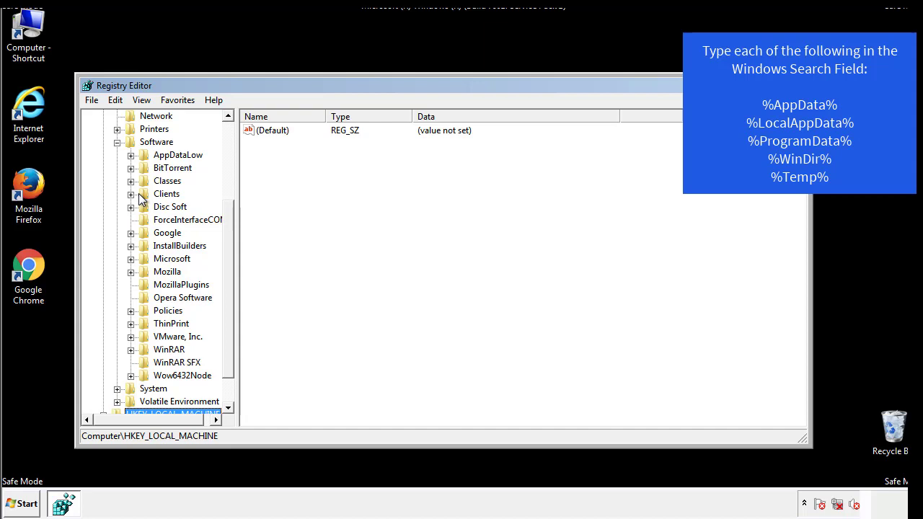
left_click(130, 258)
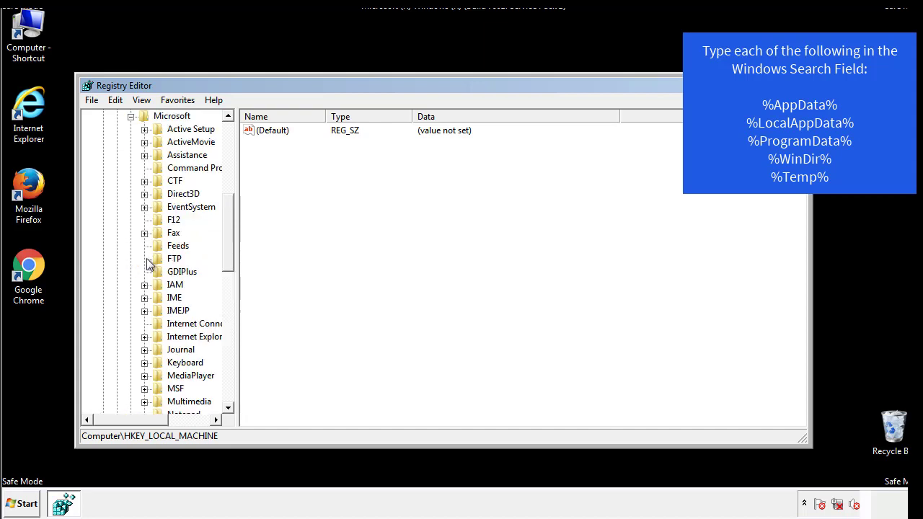
scroll("down", 3)
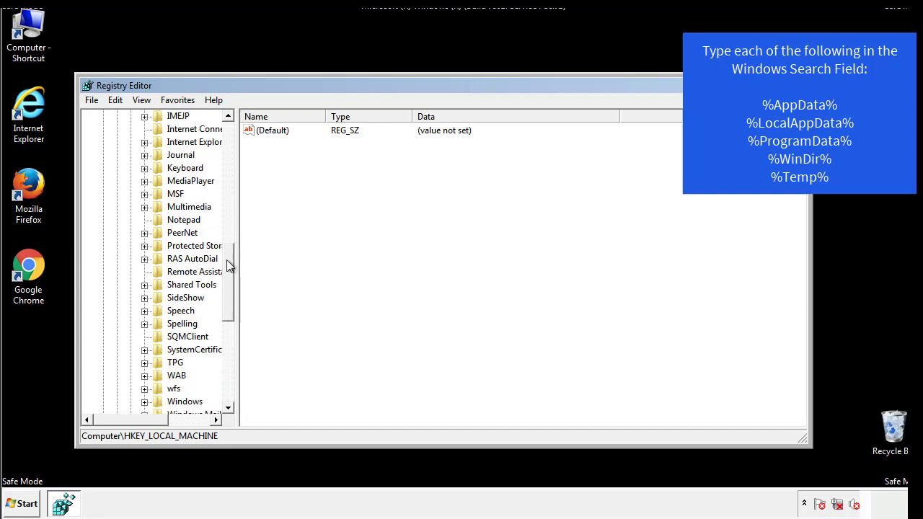
scroll("down", 3)
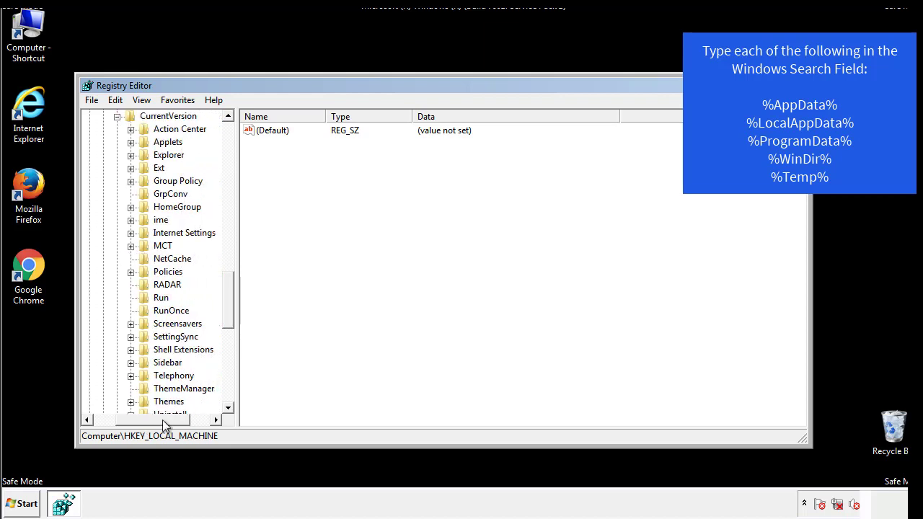
left_click(162, 297)
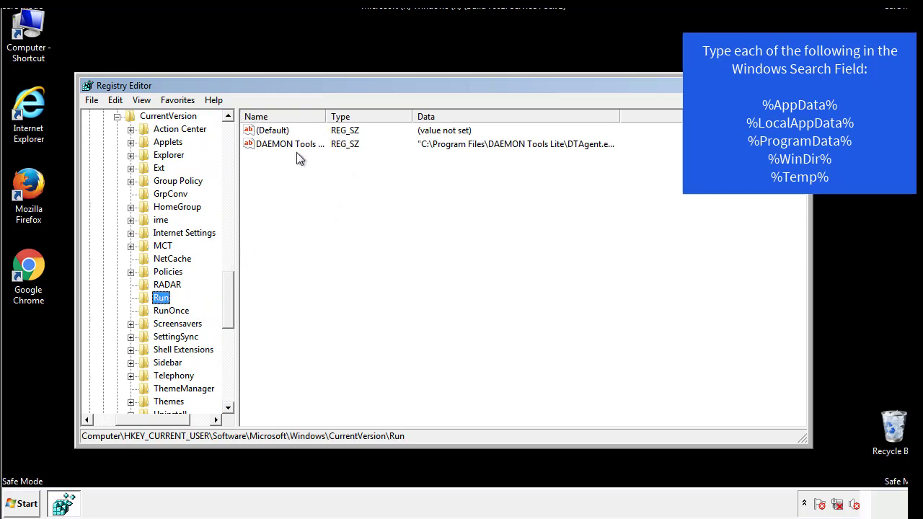
mouse_move(395, 170)
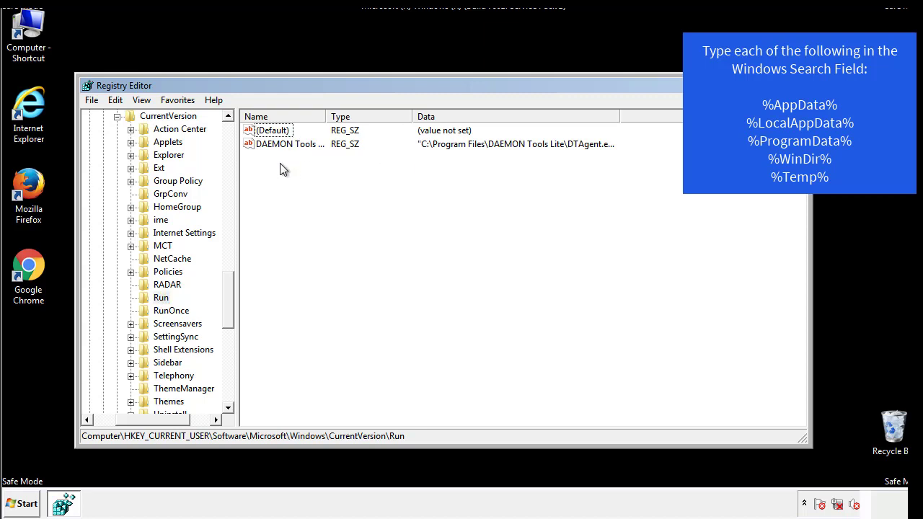
mouse_move(335, 170)
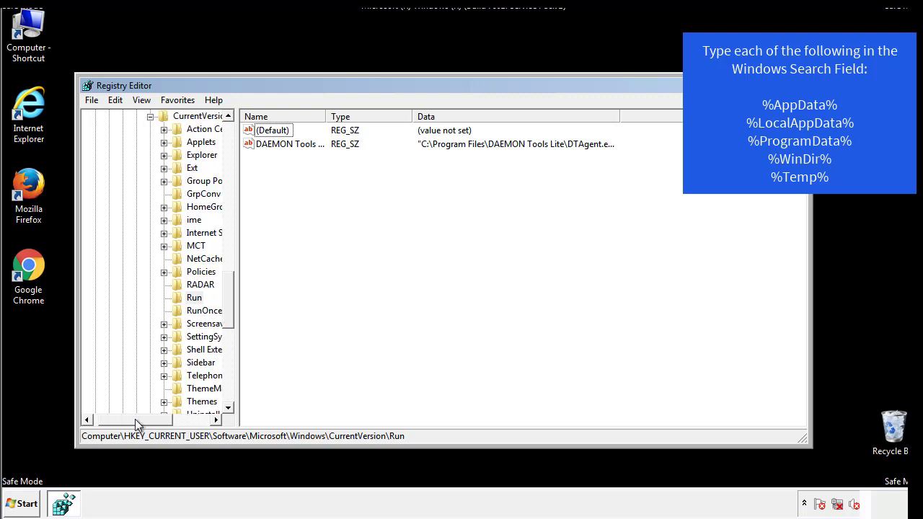
scroll("up", 3)
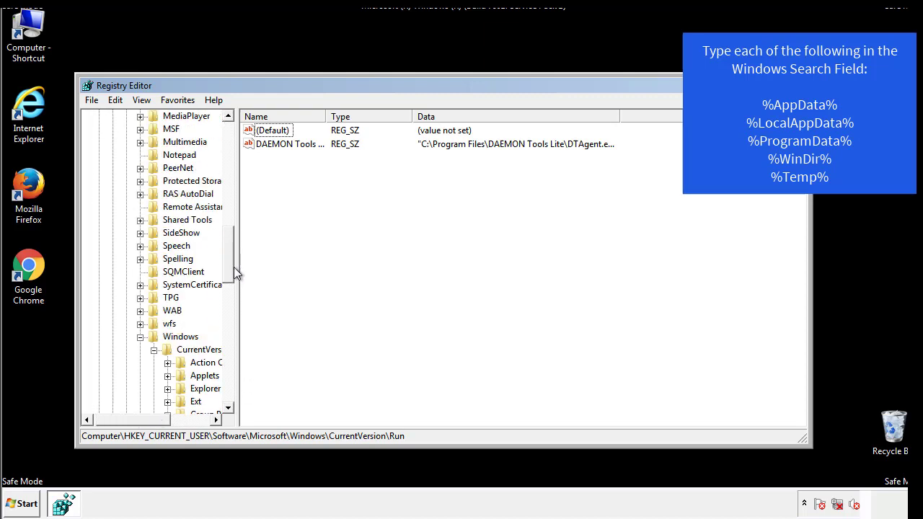
left_click(180, 336)
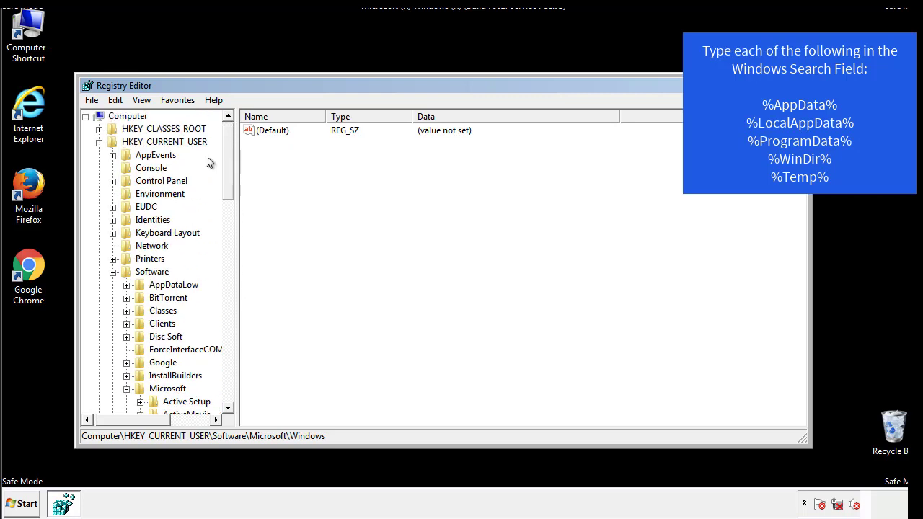
Search the registry for %temp% to reach the VolumeCaches Temporary Files key.
left_click(115, 99)
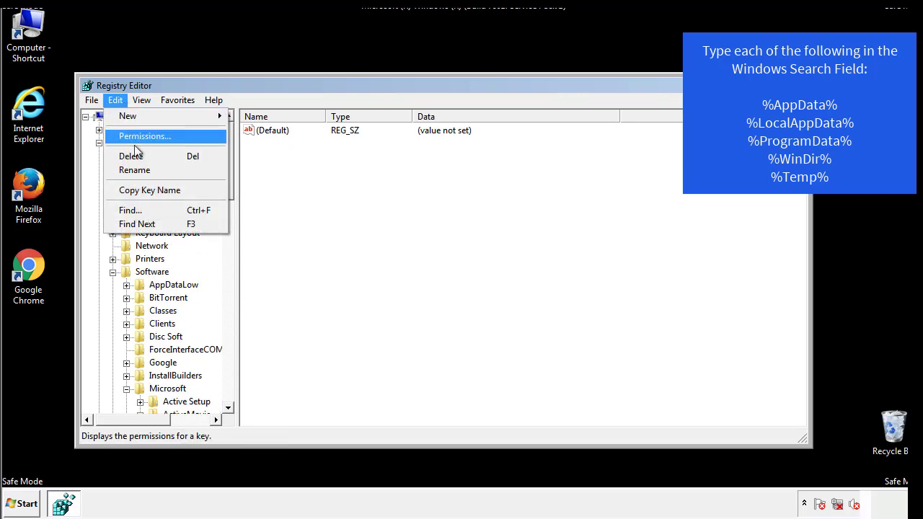
left_click(130, 210)
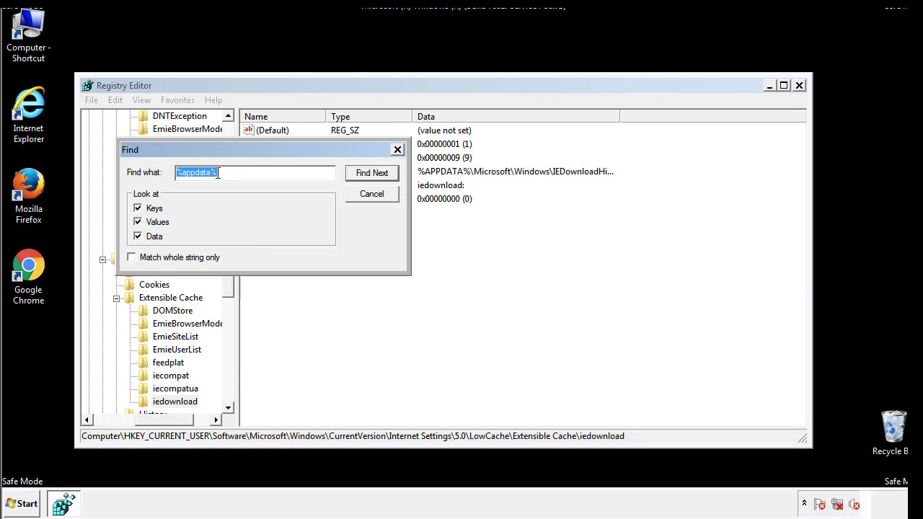
type("%t")
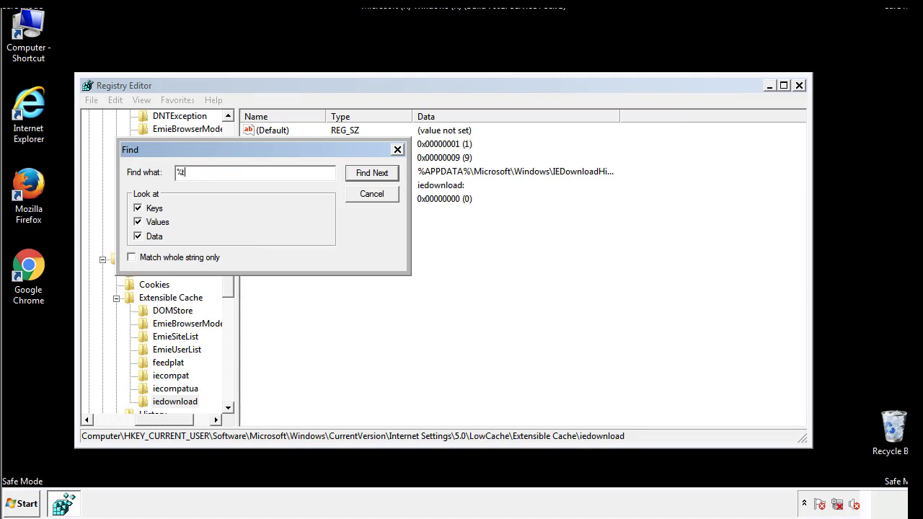
type("emp%")
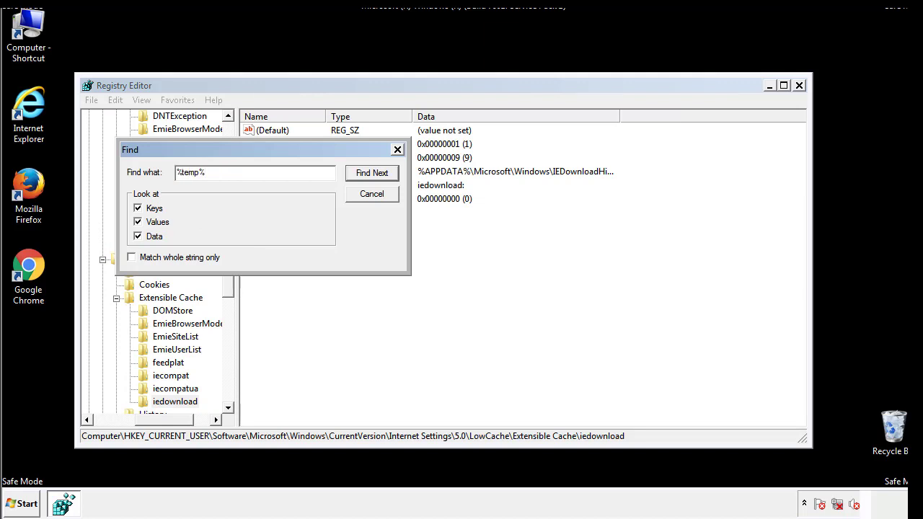
left_click(372, 173)
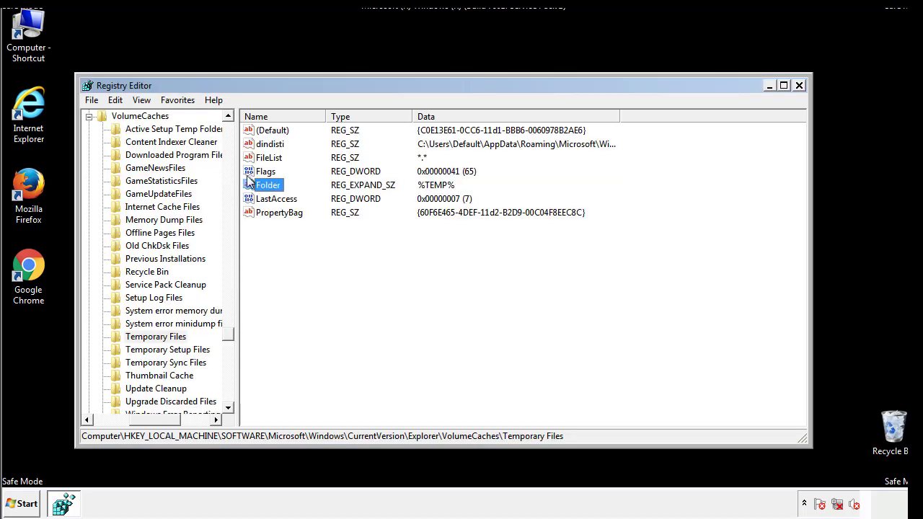
Select all values in the Temporary Files key and permanently delete them.
left_click(300, 238)
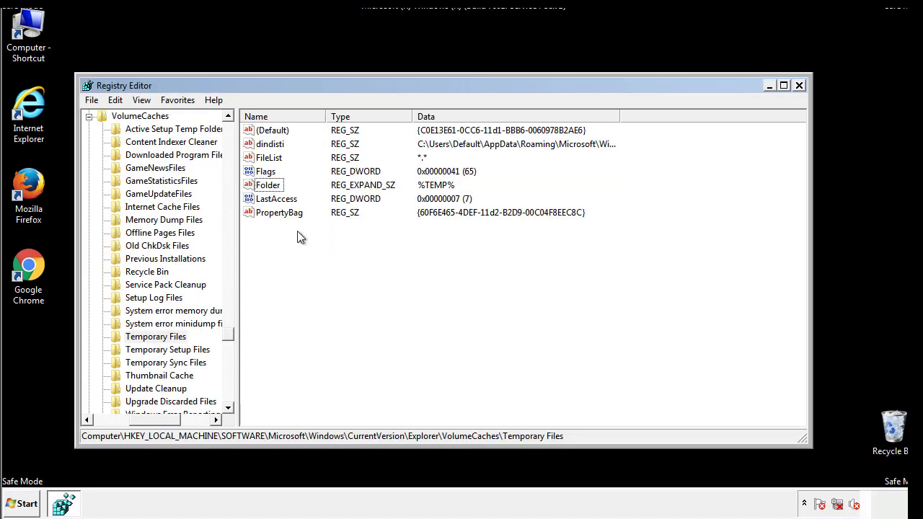
key("ctrl+a")
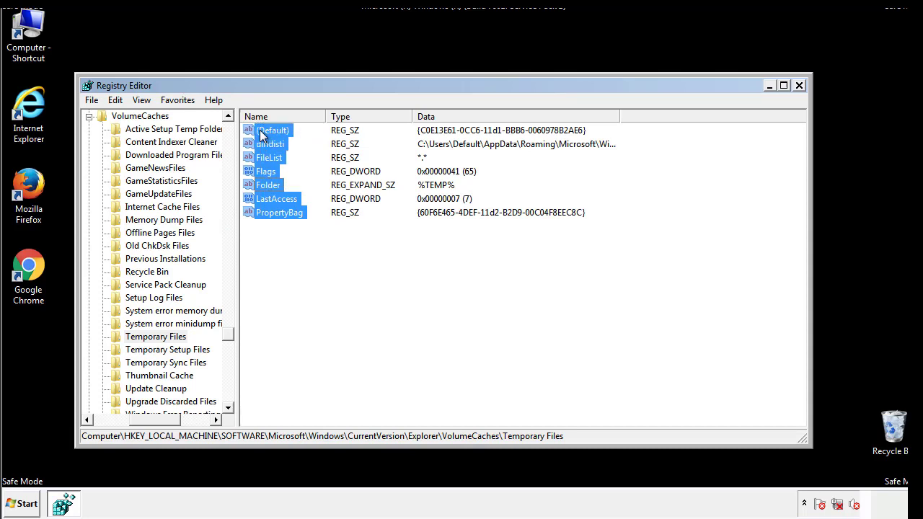
right_click(273, 130)
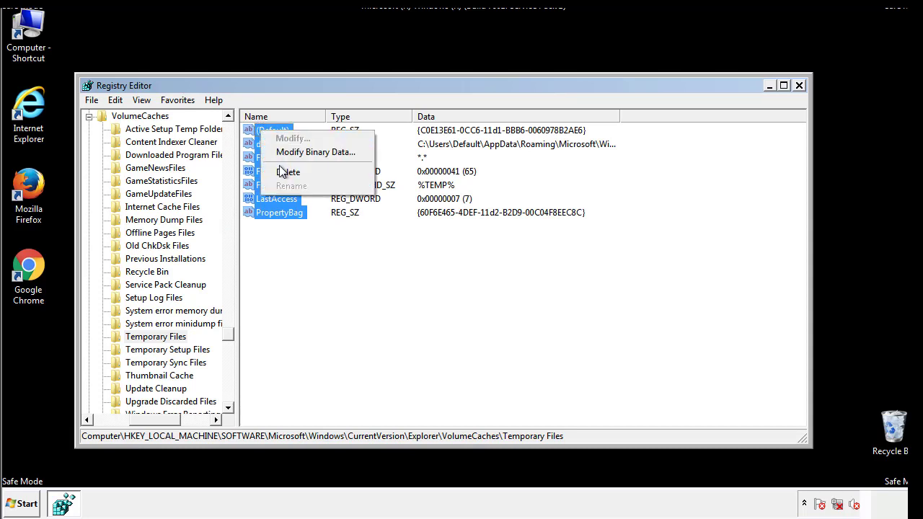
left_click(288, 171)
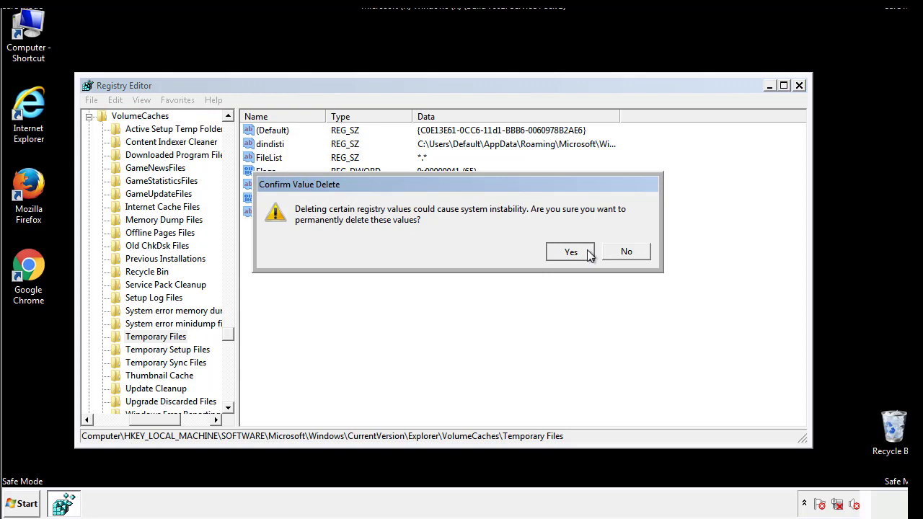
left_click(571, 251)
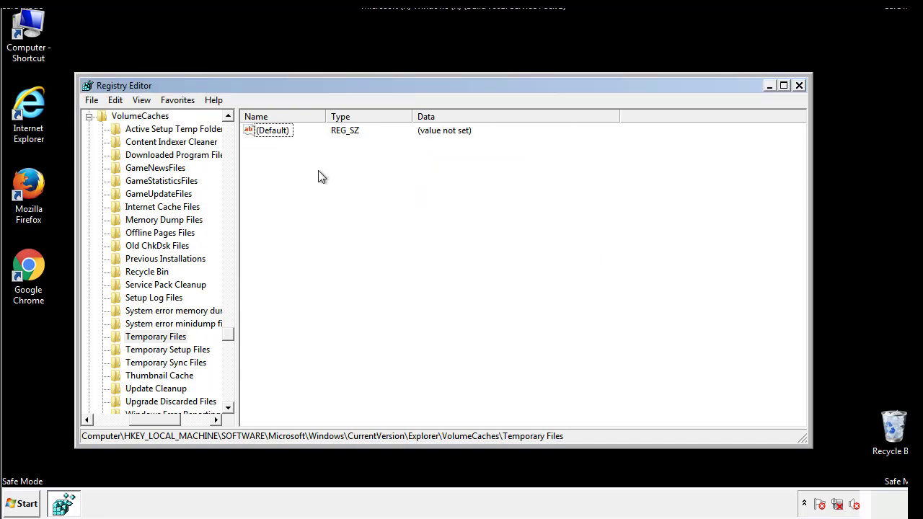
mouse_move(799, 86)
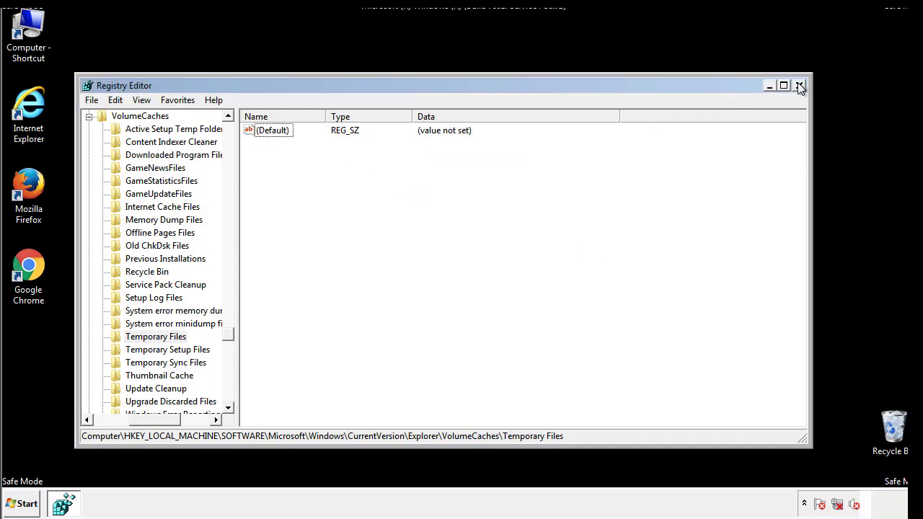
Close Registry Editor and relaunch System Configuration via msconfig search.
left_click(799, 85)
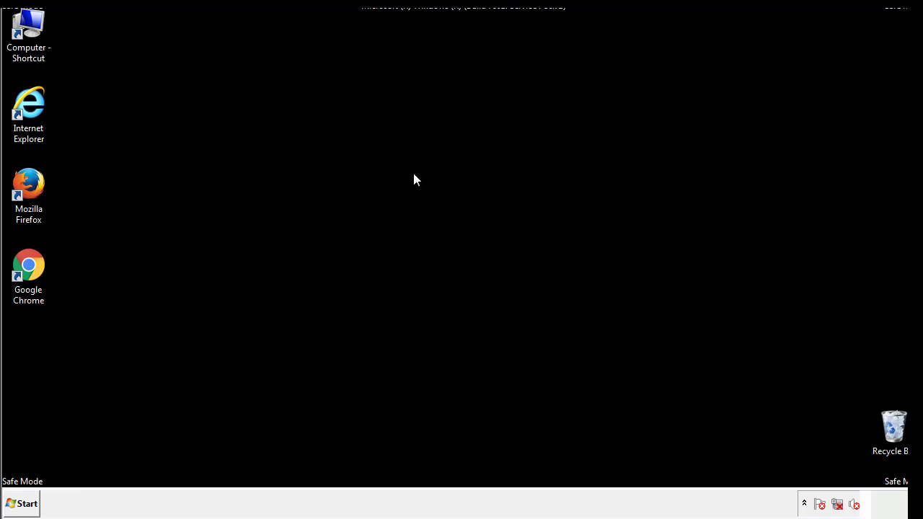
mouse_move(38, 362)
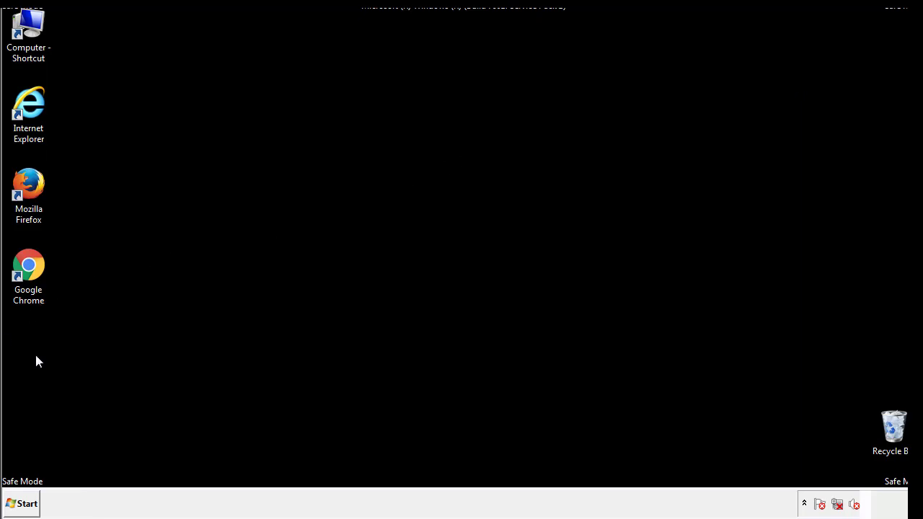
left_click(21, 503)
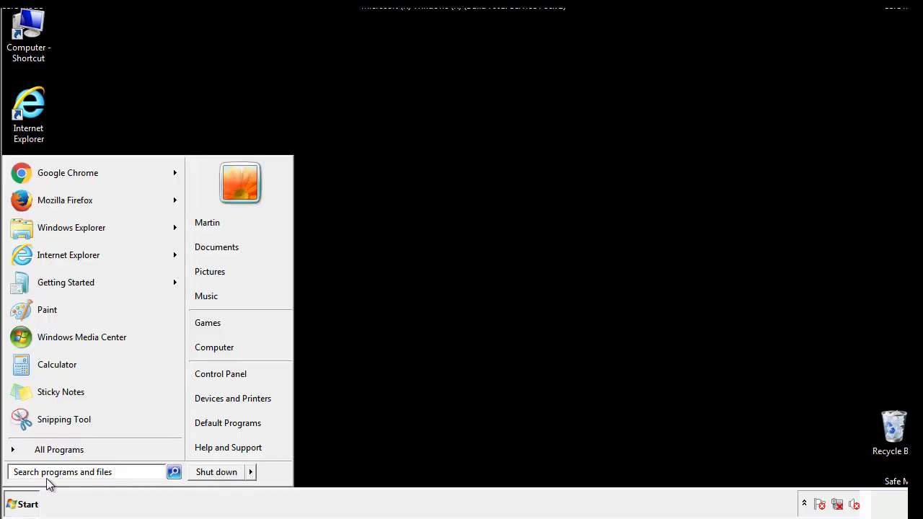
type("mscon")
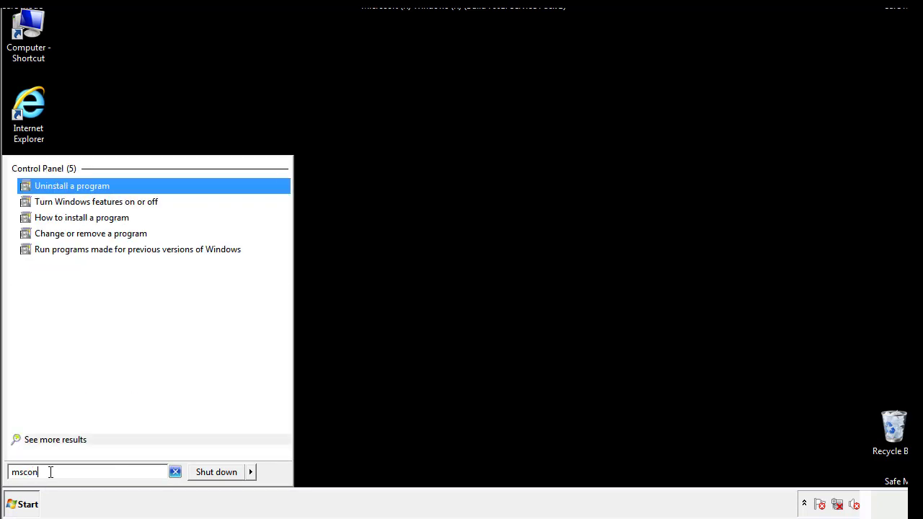
type("fig")
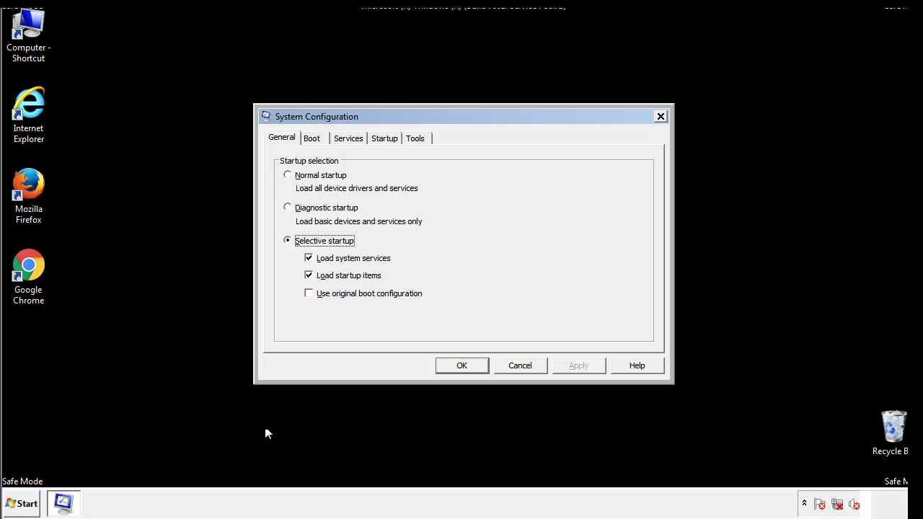
Uncheck Safe boot on the Boot tab, apply it, and confirm the restart prompt.
left_click(311, 138)
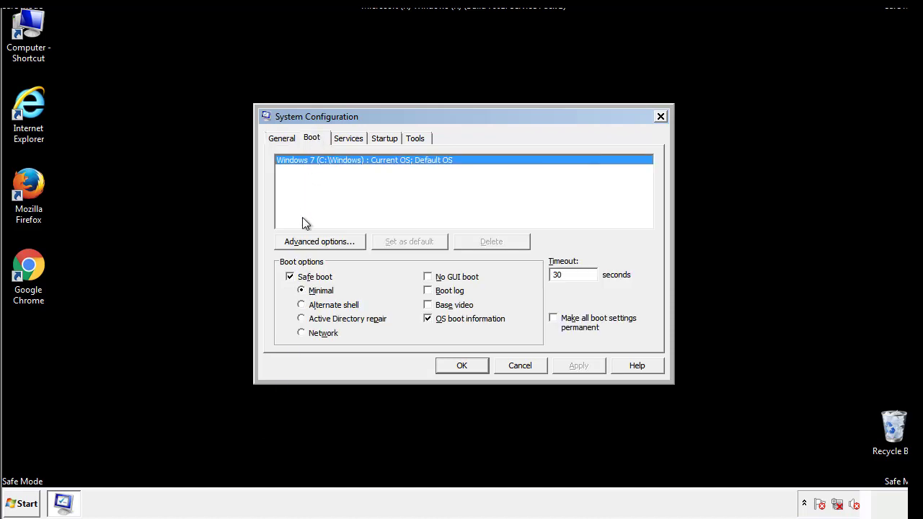
left_click(290, 277)
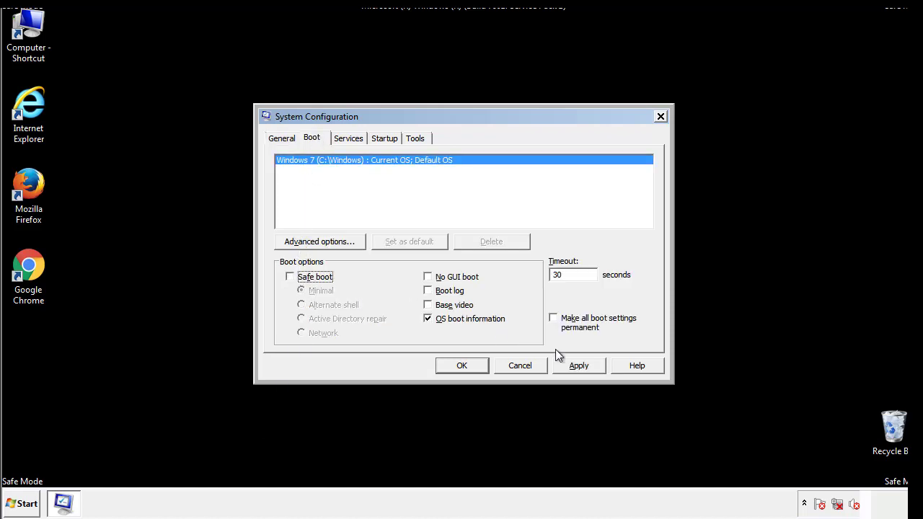
left_click(462, 366)
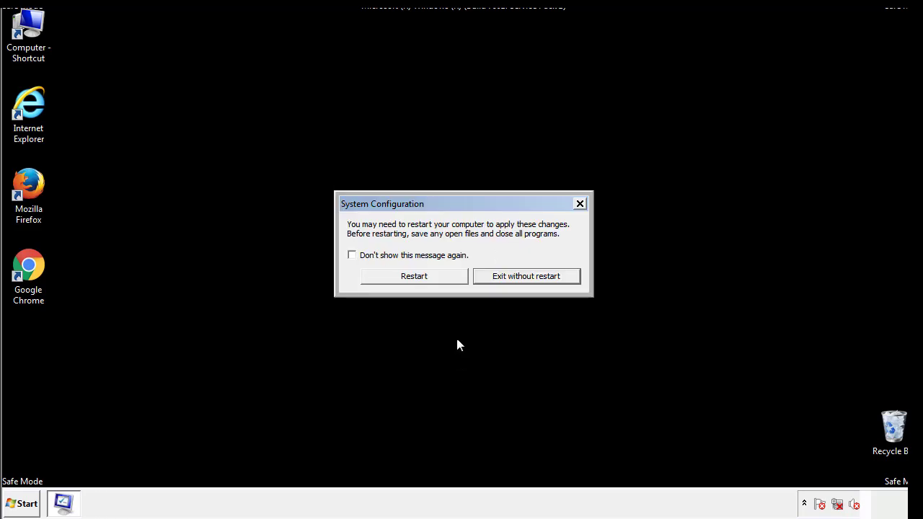
left_click(414, 277)
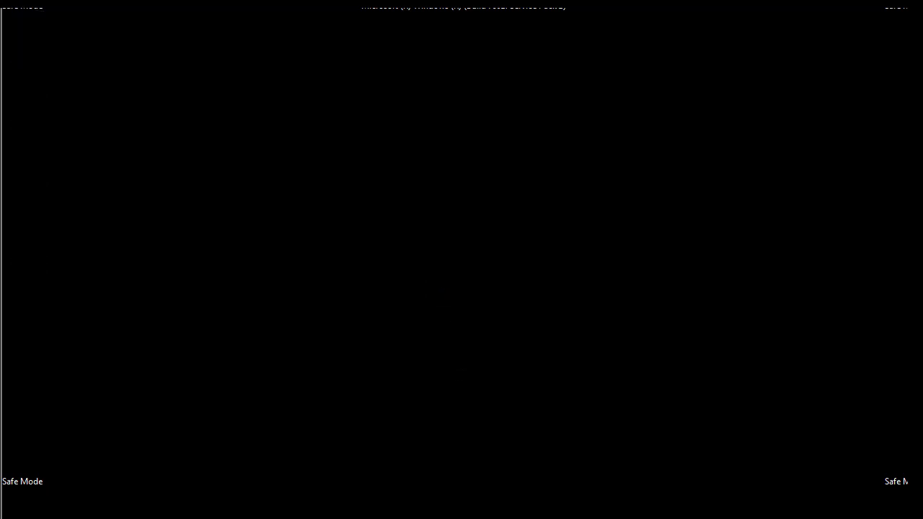